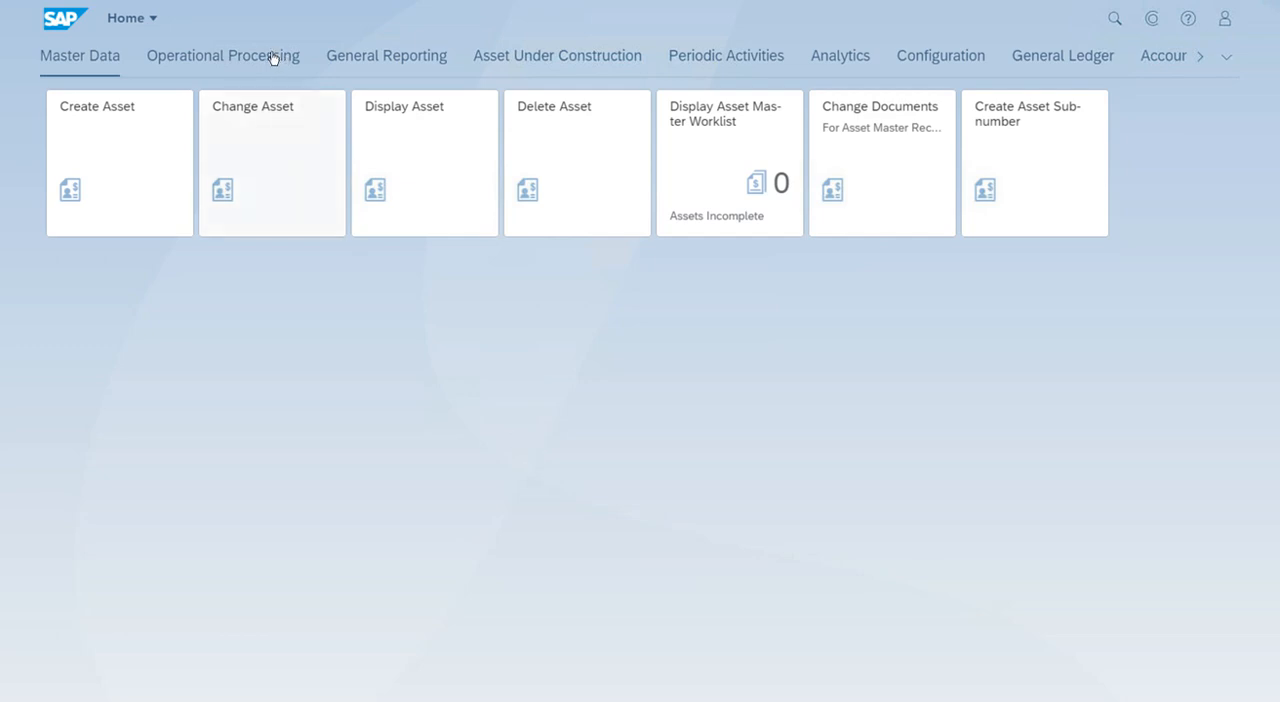
Step: Show the Operational Processing group with the asset posting apps on the launchpad
left_click(224, 54)
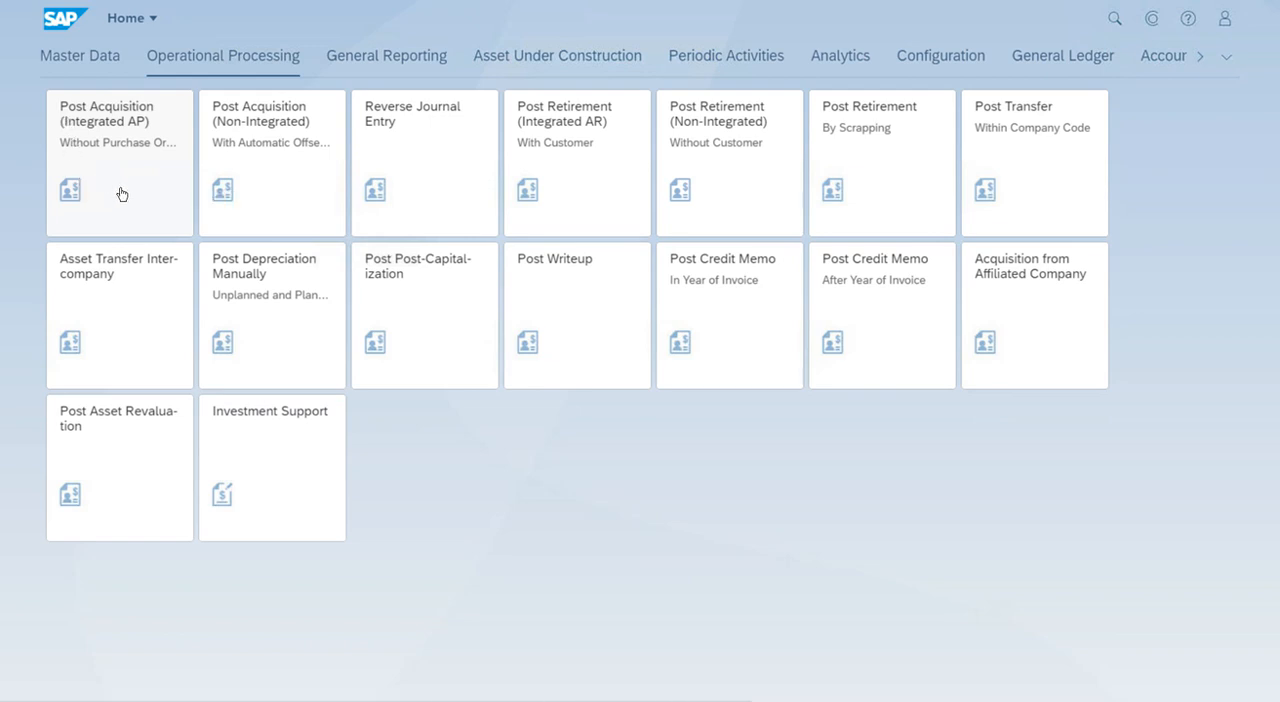
mouse_move(122, 192)
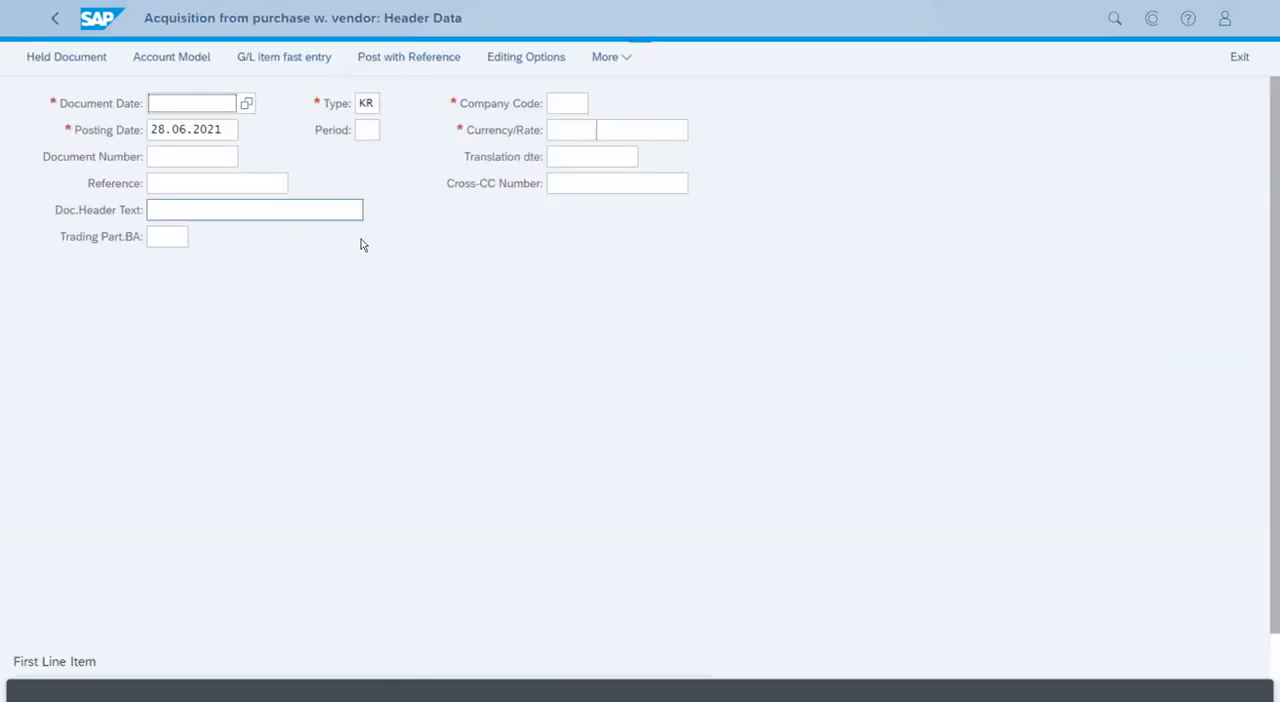
Step: Enter document and posting date 01.01.2021, company code TA15 and currency EUR in the header
left_click(192, 102)
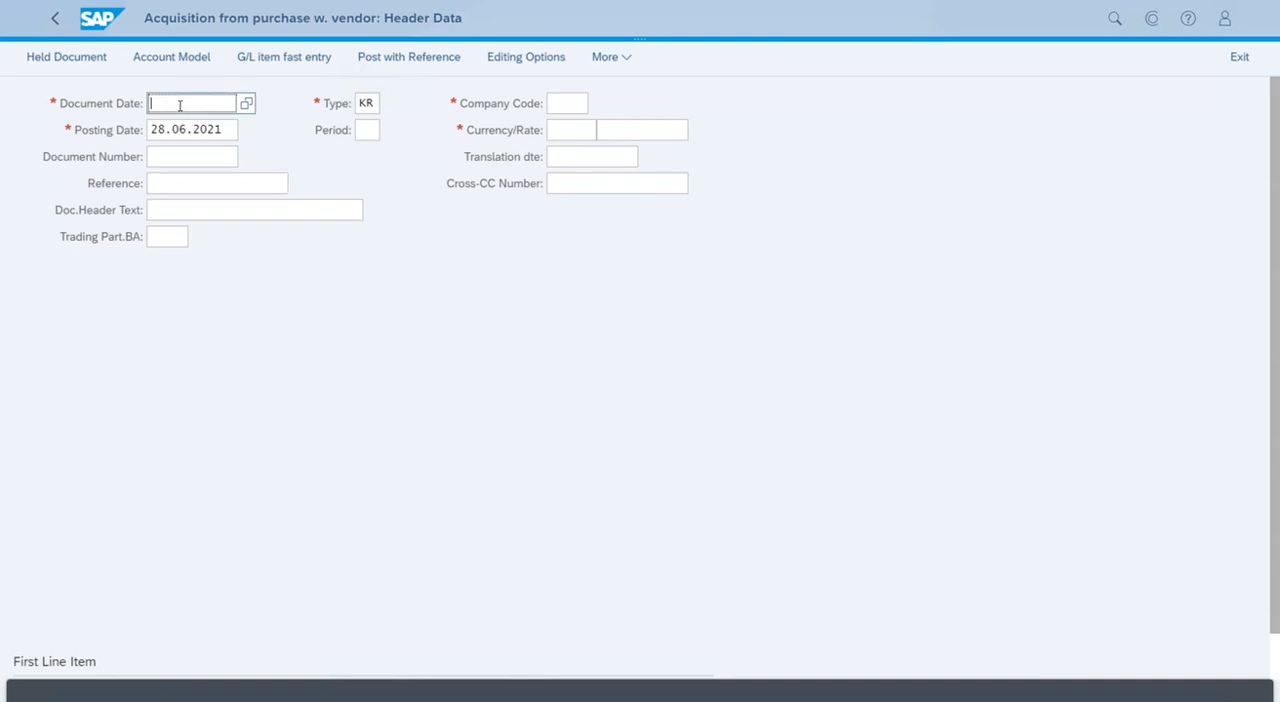
type("01.01.")
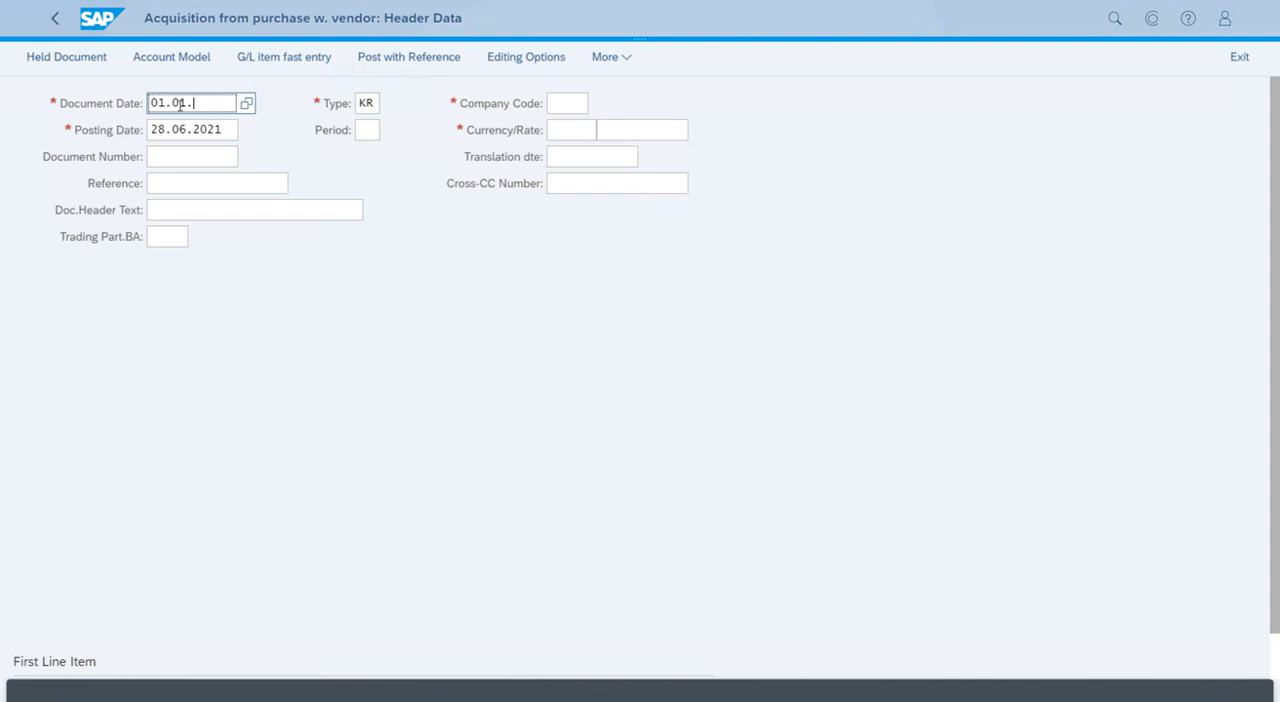
type("2020")
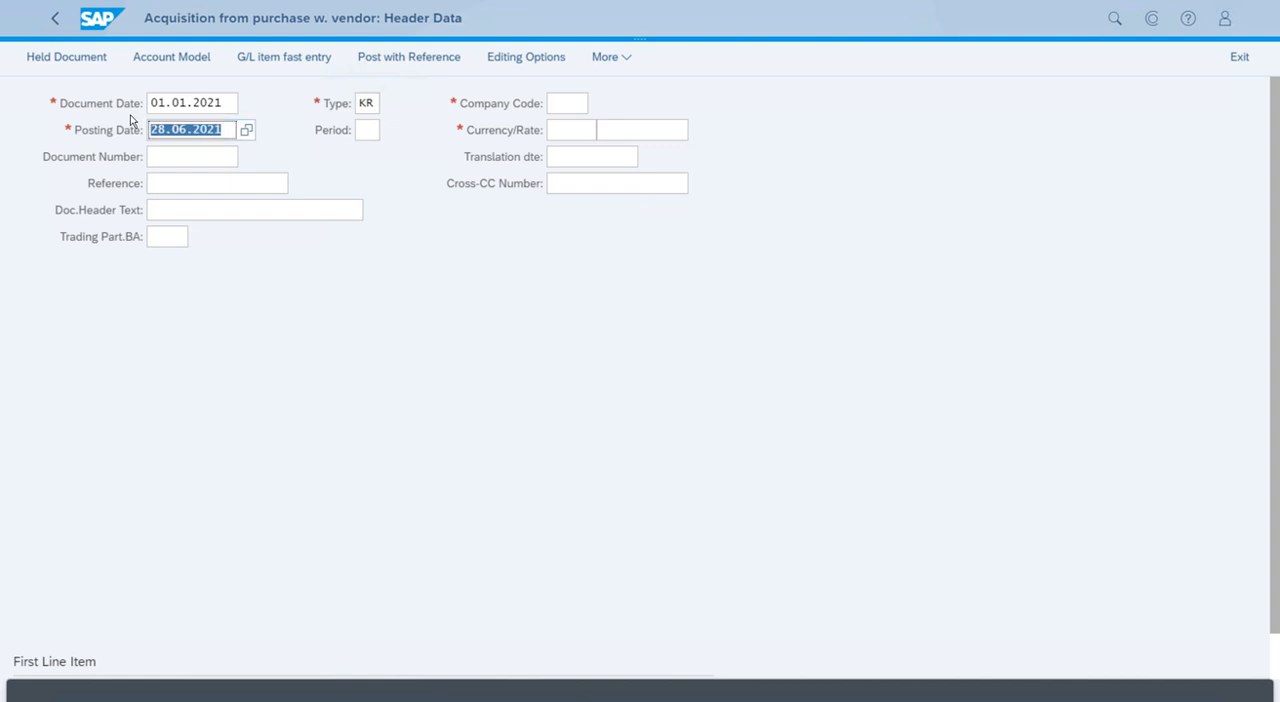
type("20")
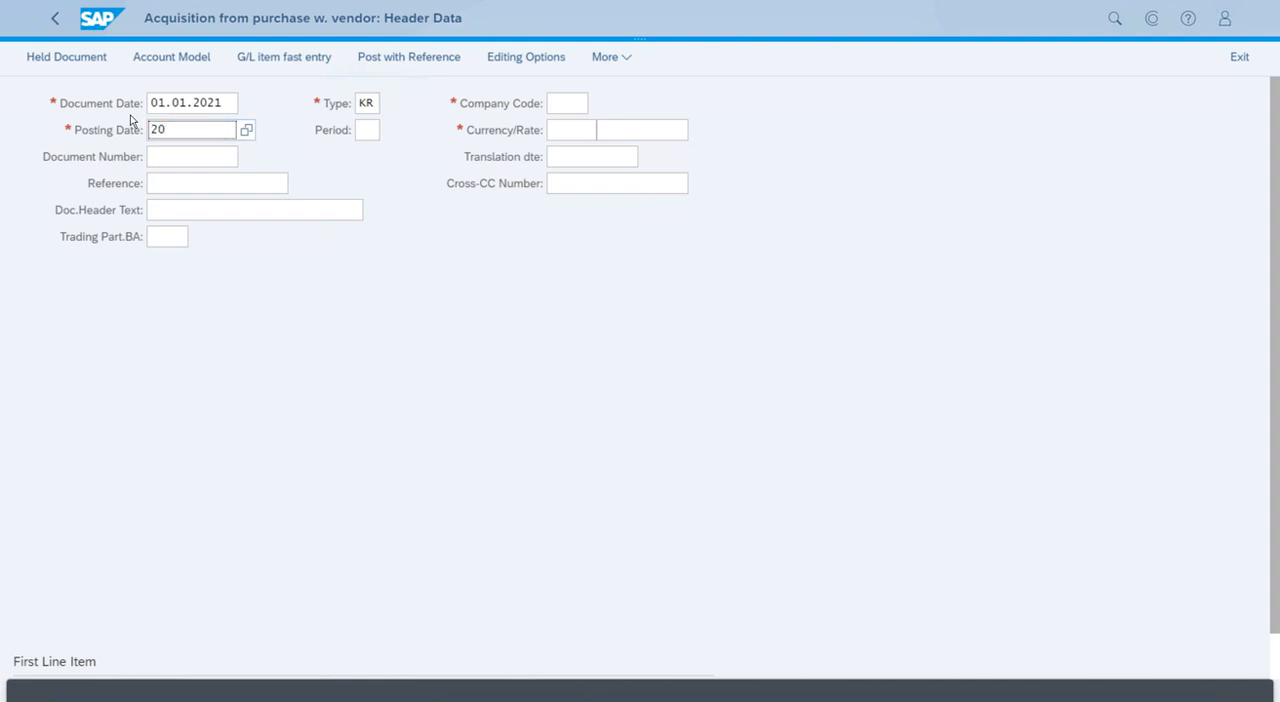
type("01.01.2021")
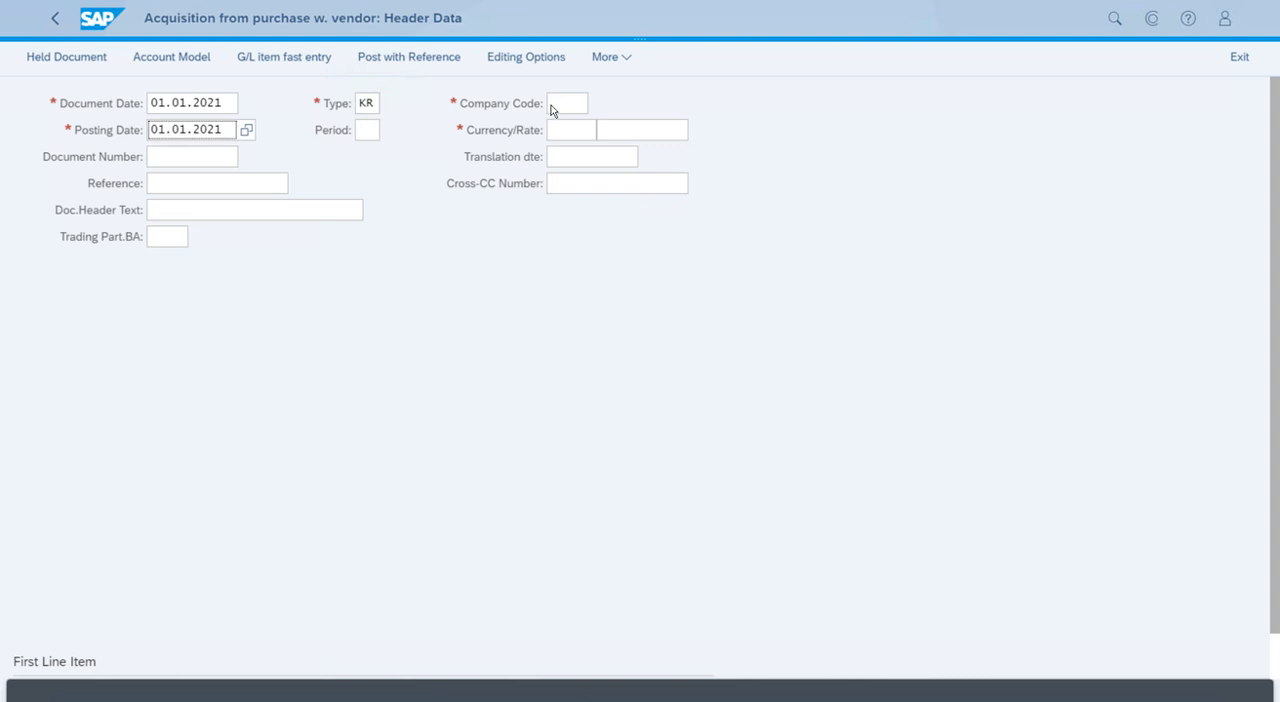
left_click(568, 102)
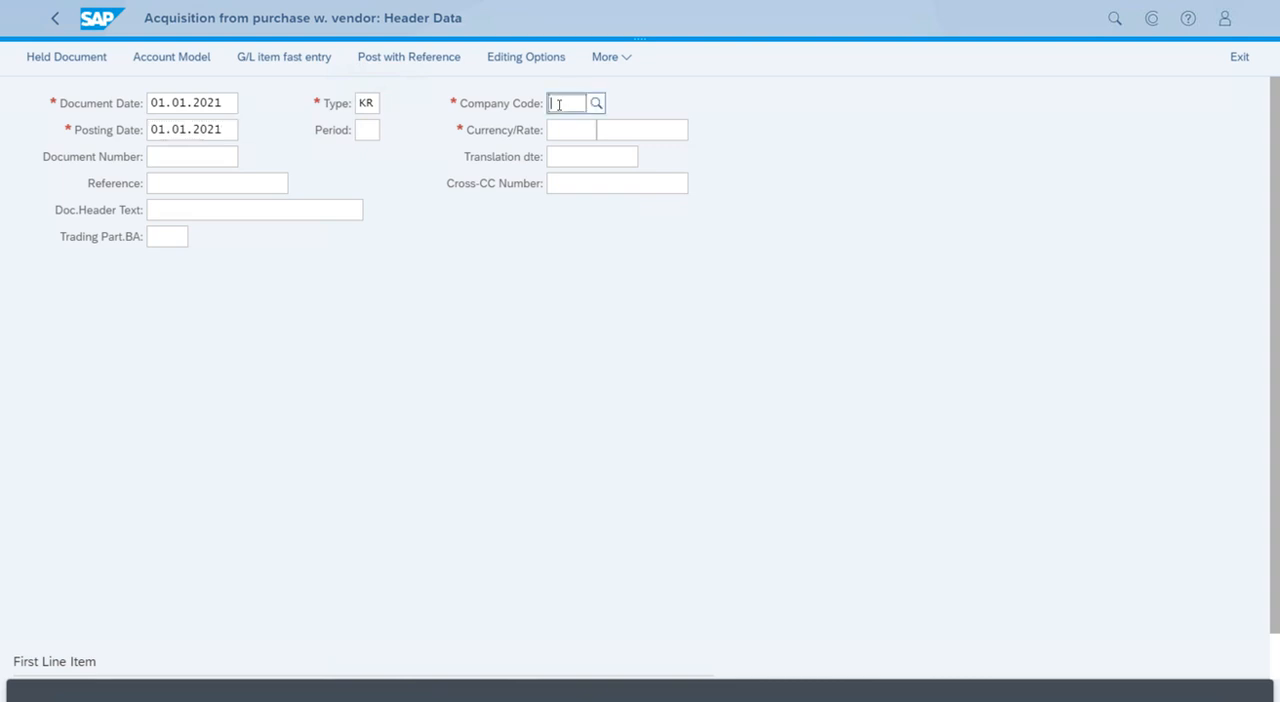
type("TA15")
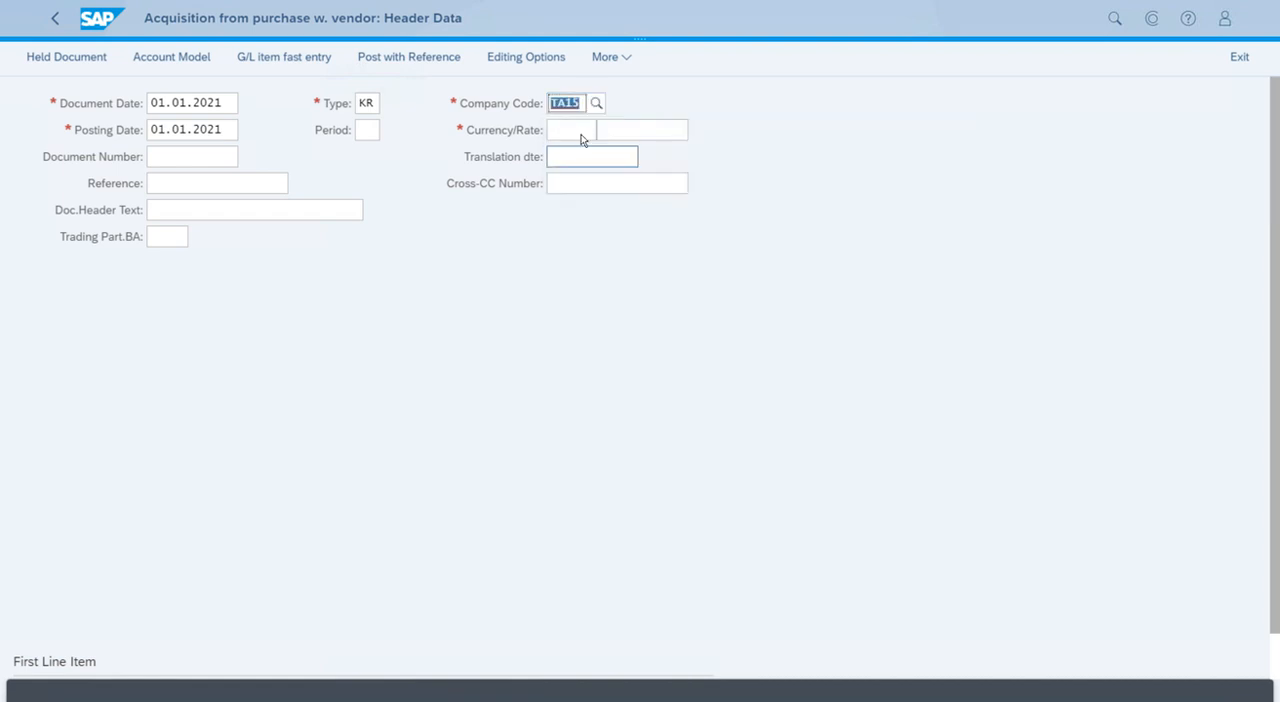
type("EUR")
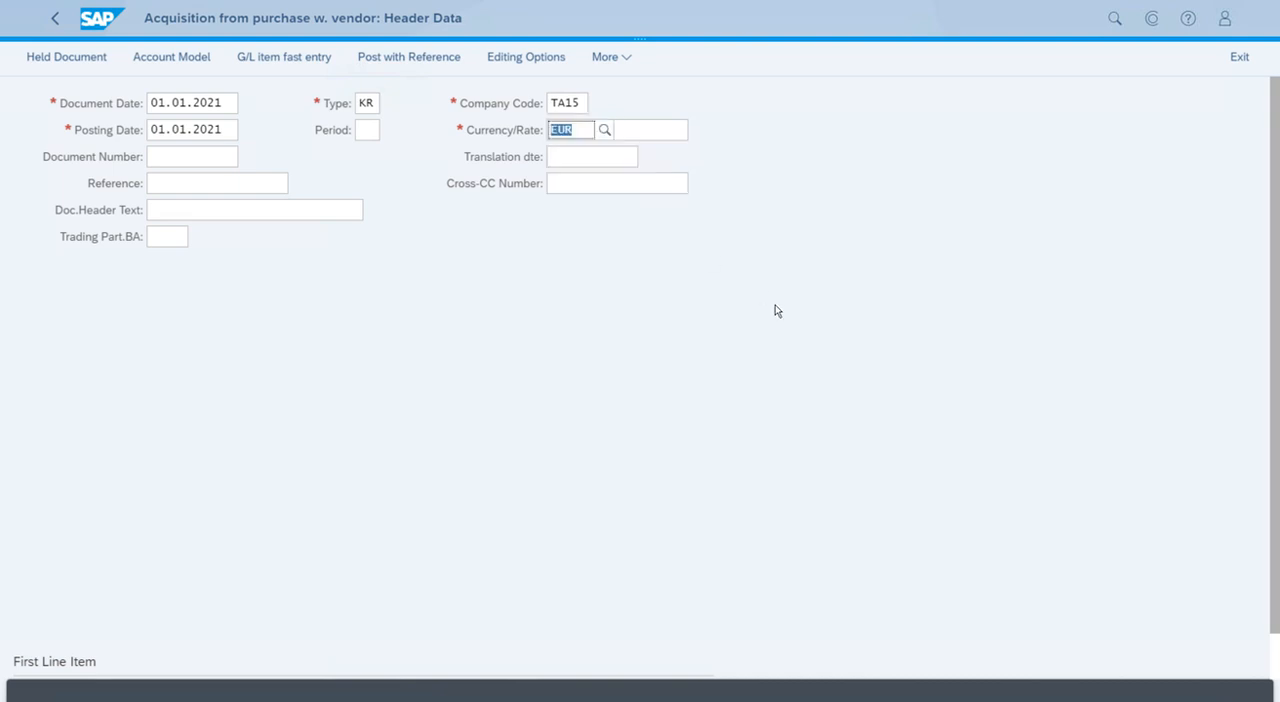
mouse_move(504, 350)
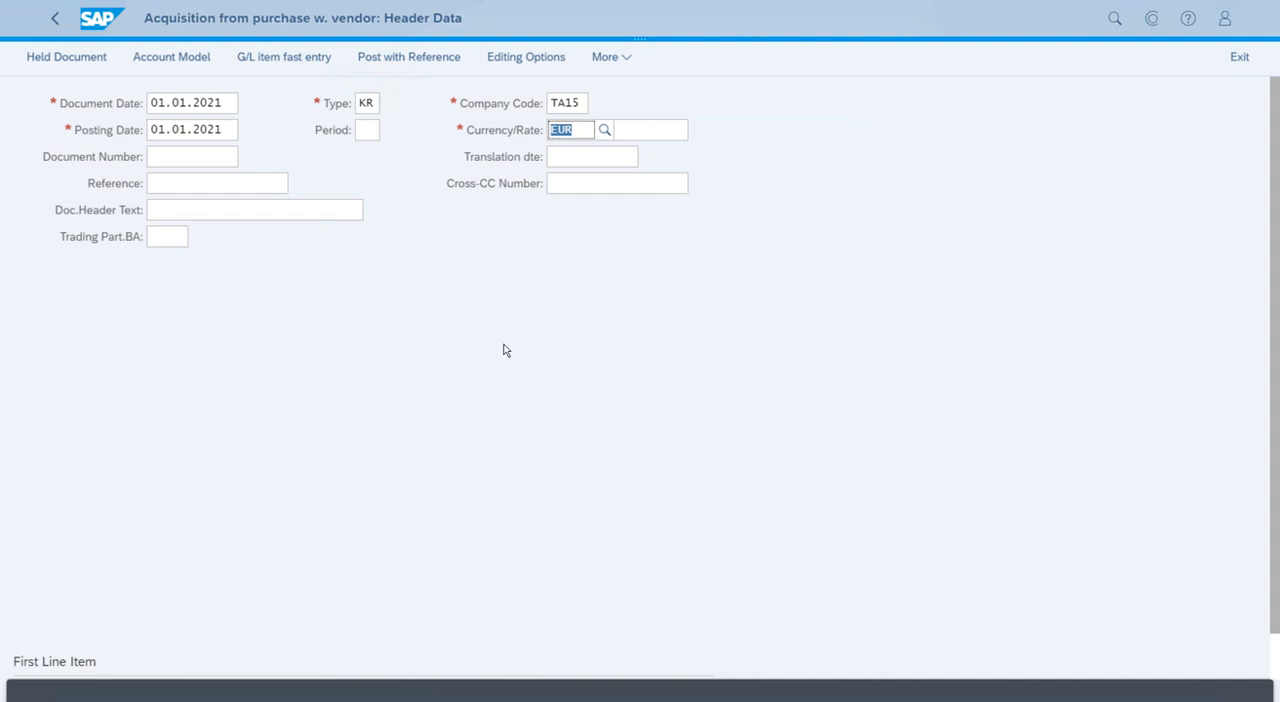
mouse_move(640, 408)
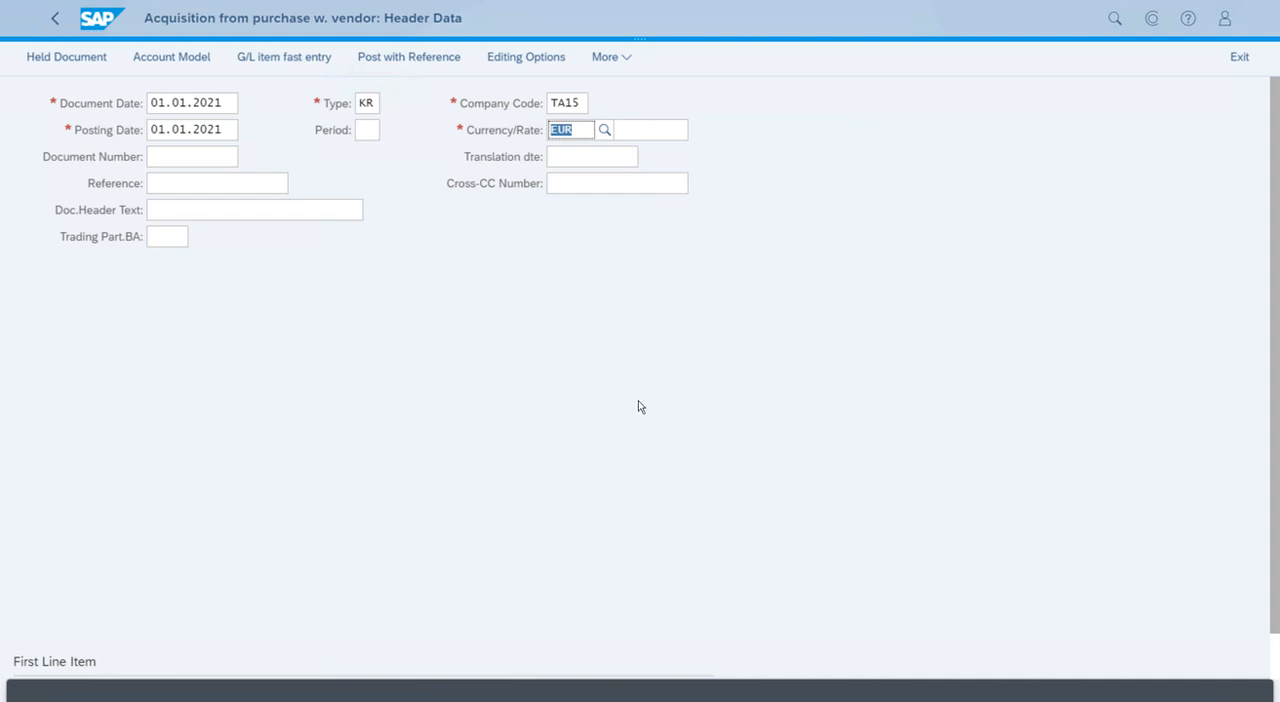
mouse_move(252, 356)
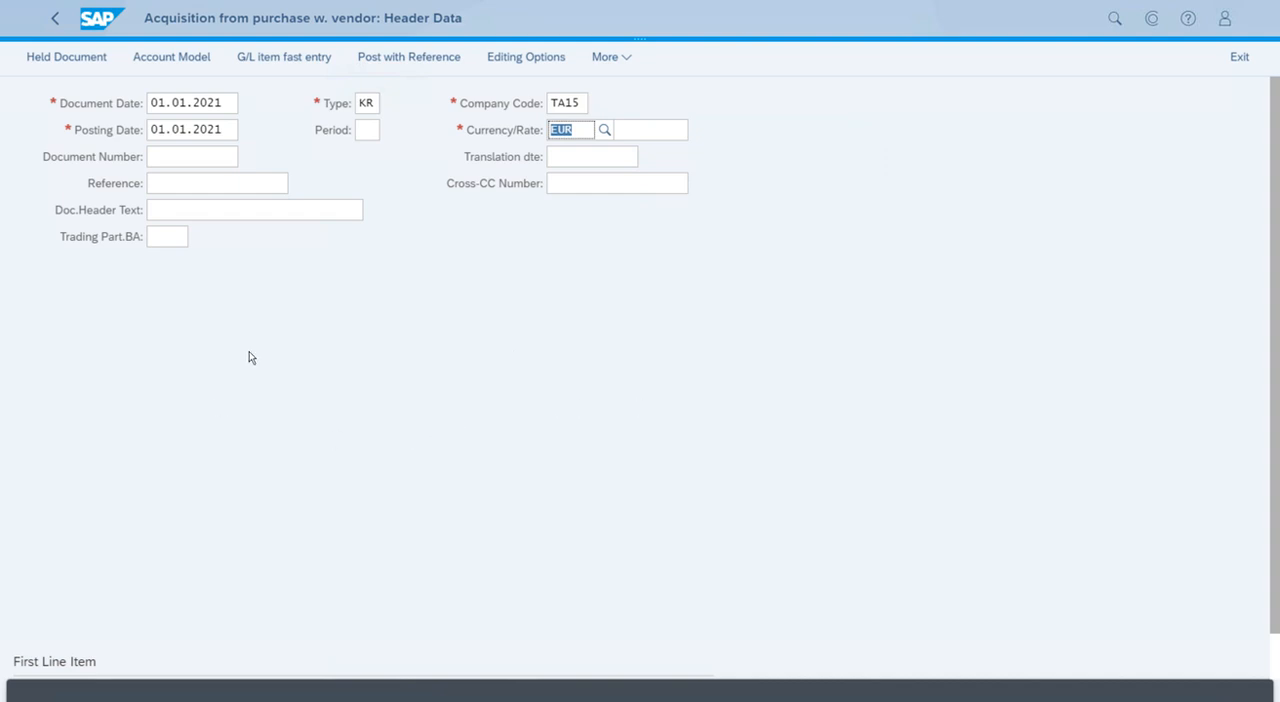
mouse_move(386, 444)
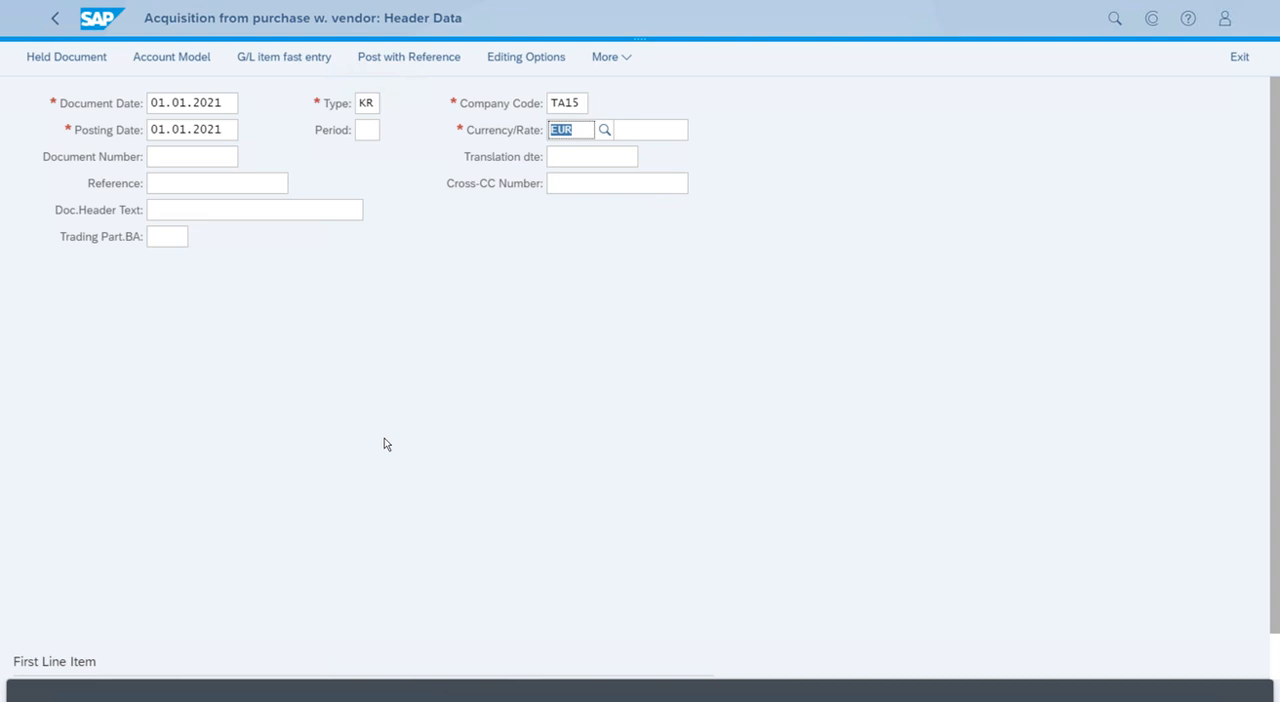
Step: Enter posting key 31 with vendor account T-AV15 as first line item and continue to the vendor item
scroll("down", 3)
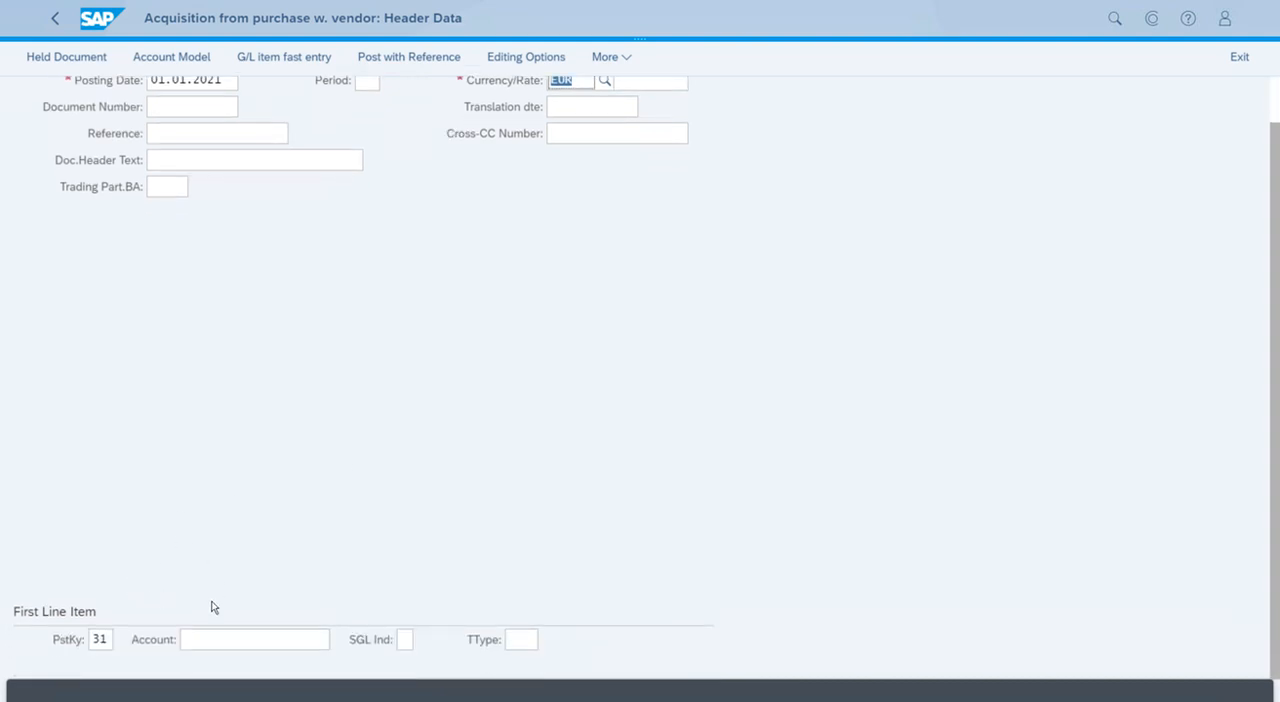
left_click(254, 640)
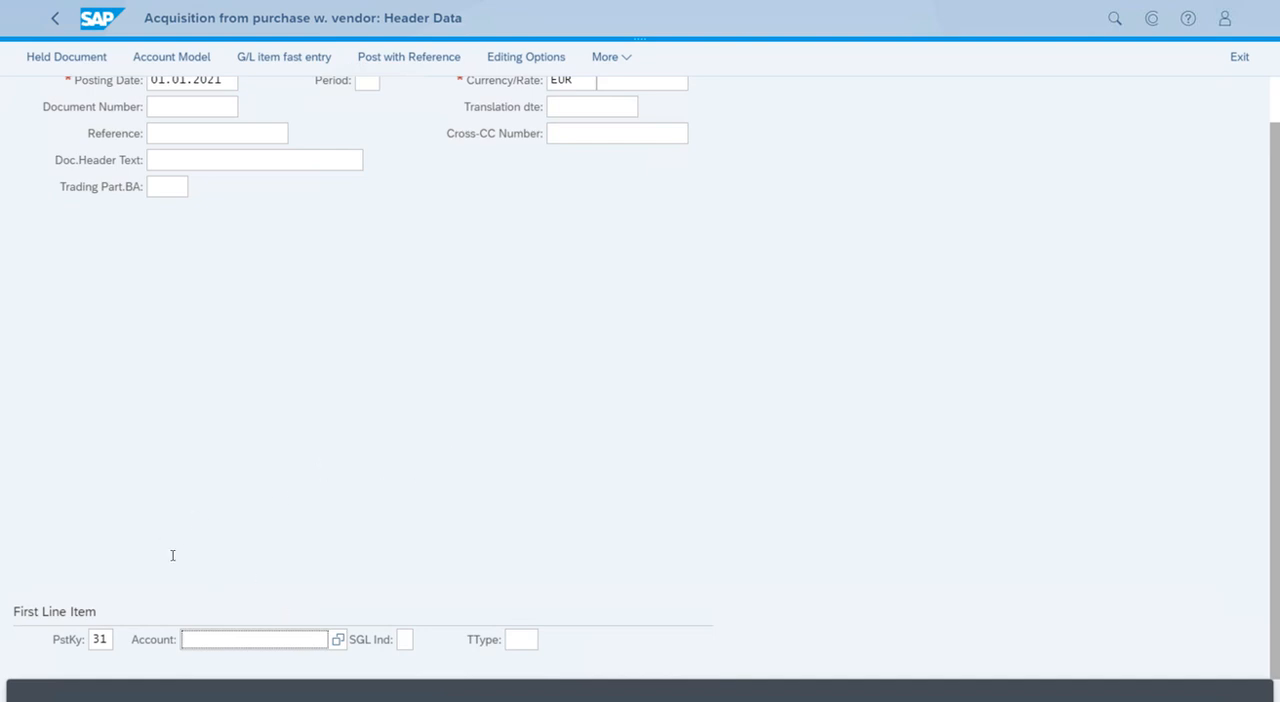
left_click(254, 640)
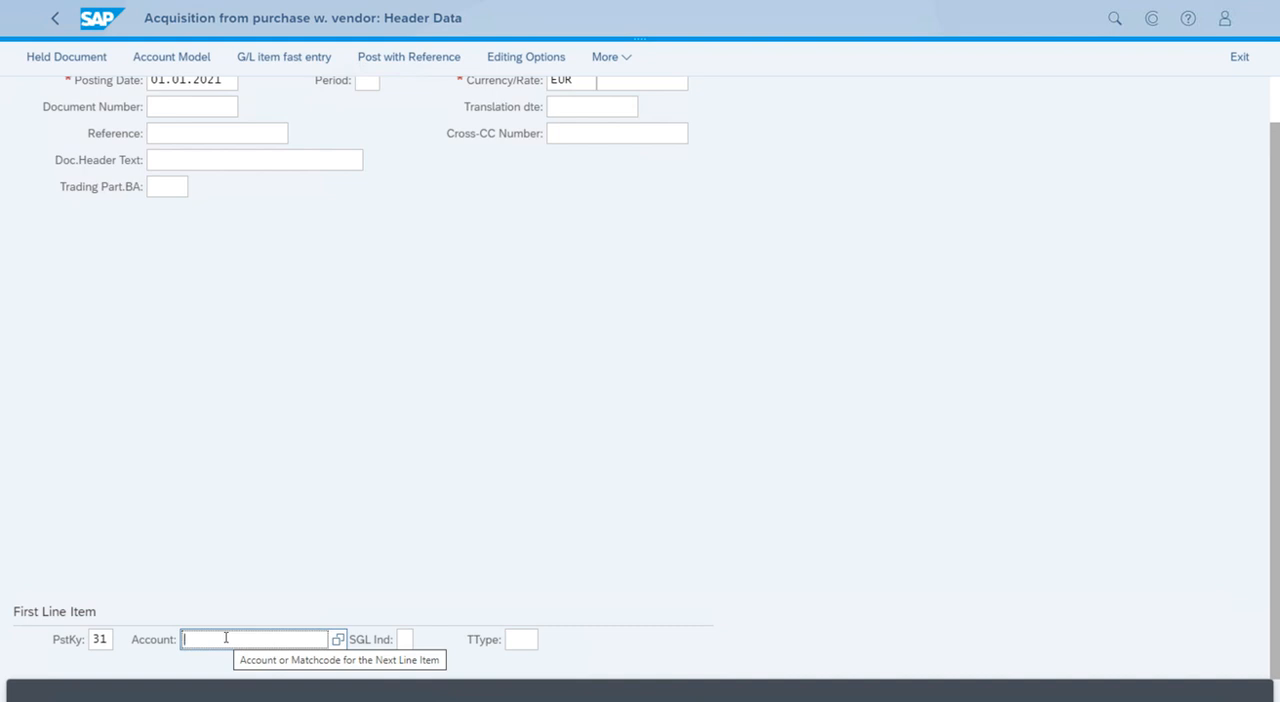
type("T")
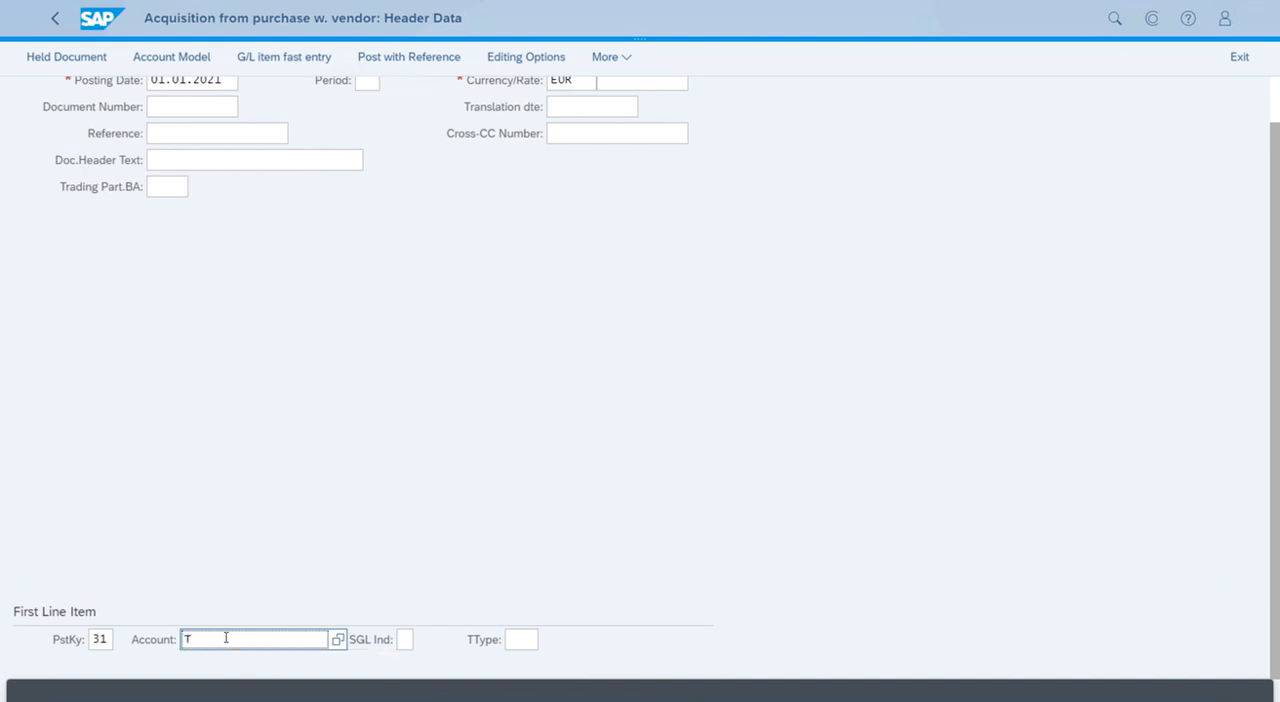
type("-AV15")
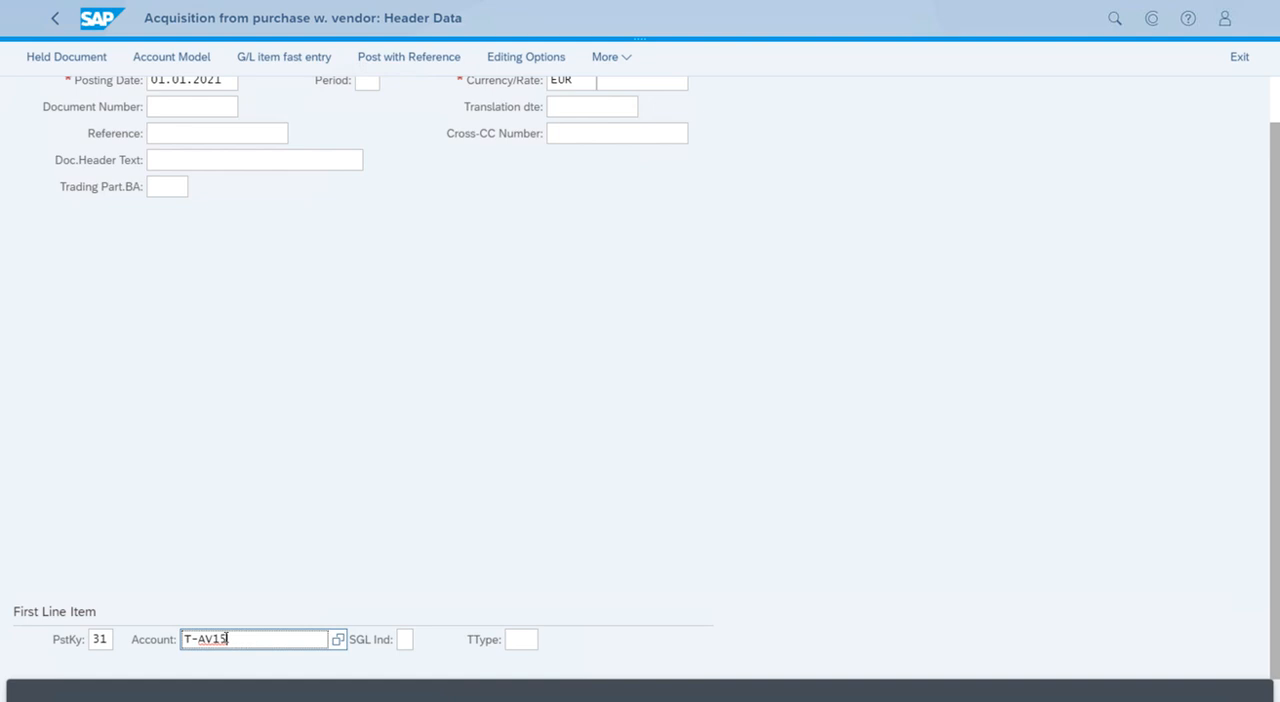
key("Enter")
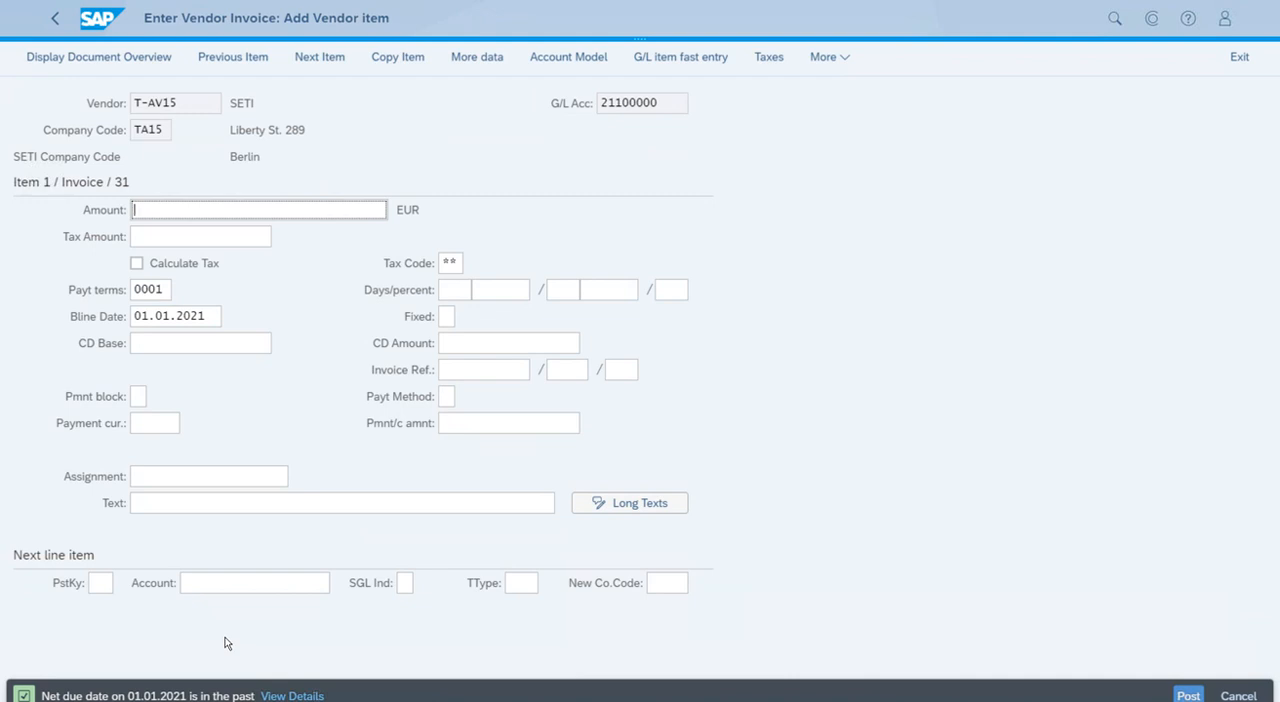
Step: Give the vendor item its amount with automatic tax calculation and the 10% input tax code
type("55000")
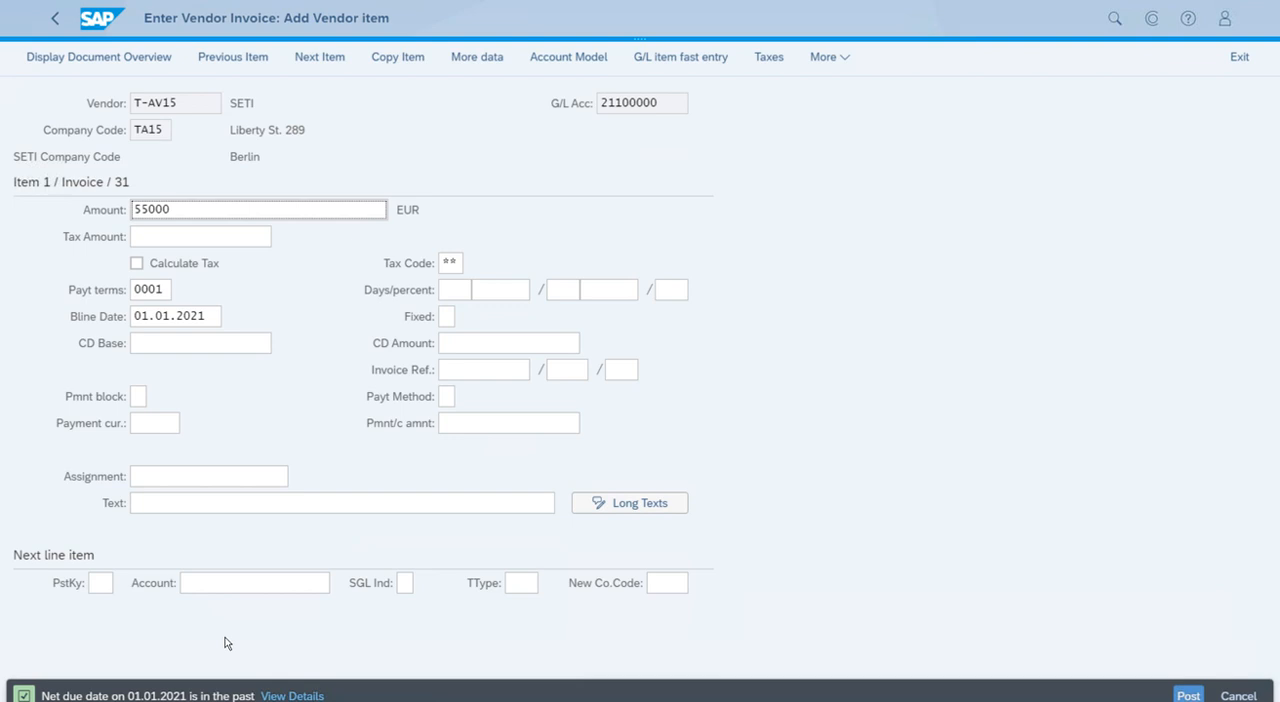
left_click(258, 208)
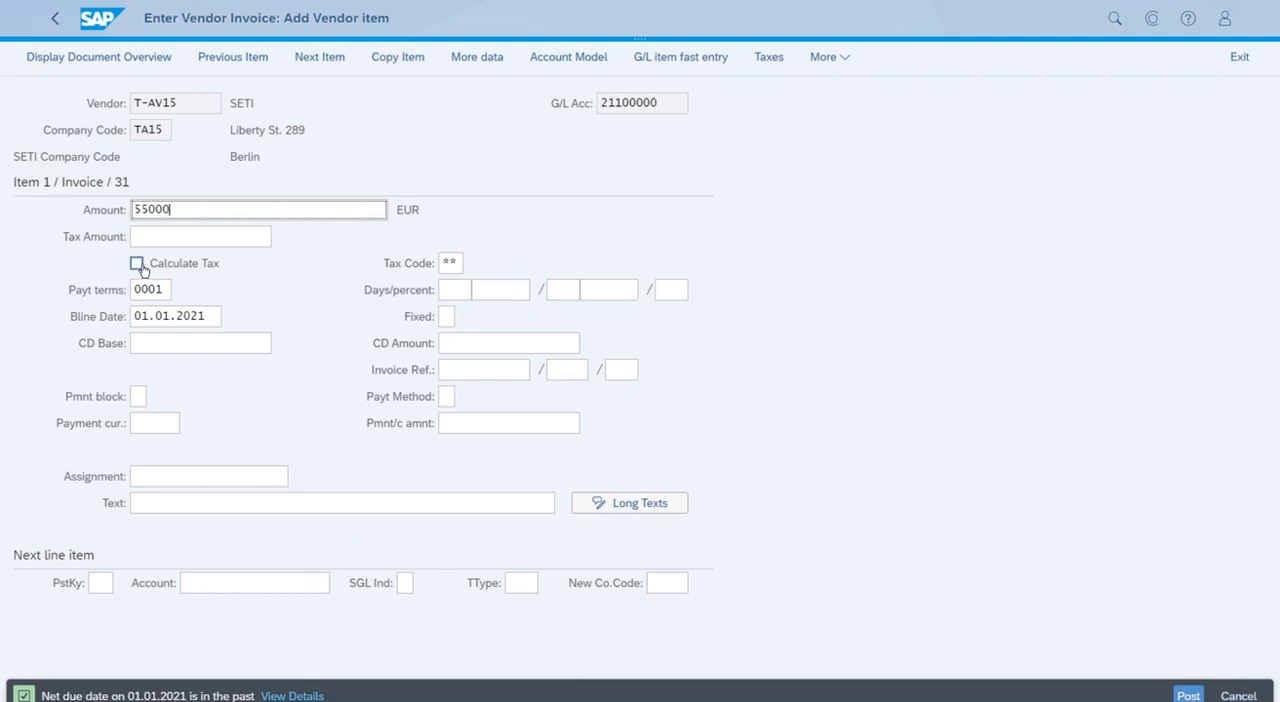
left_click(136, 264)
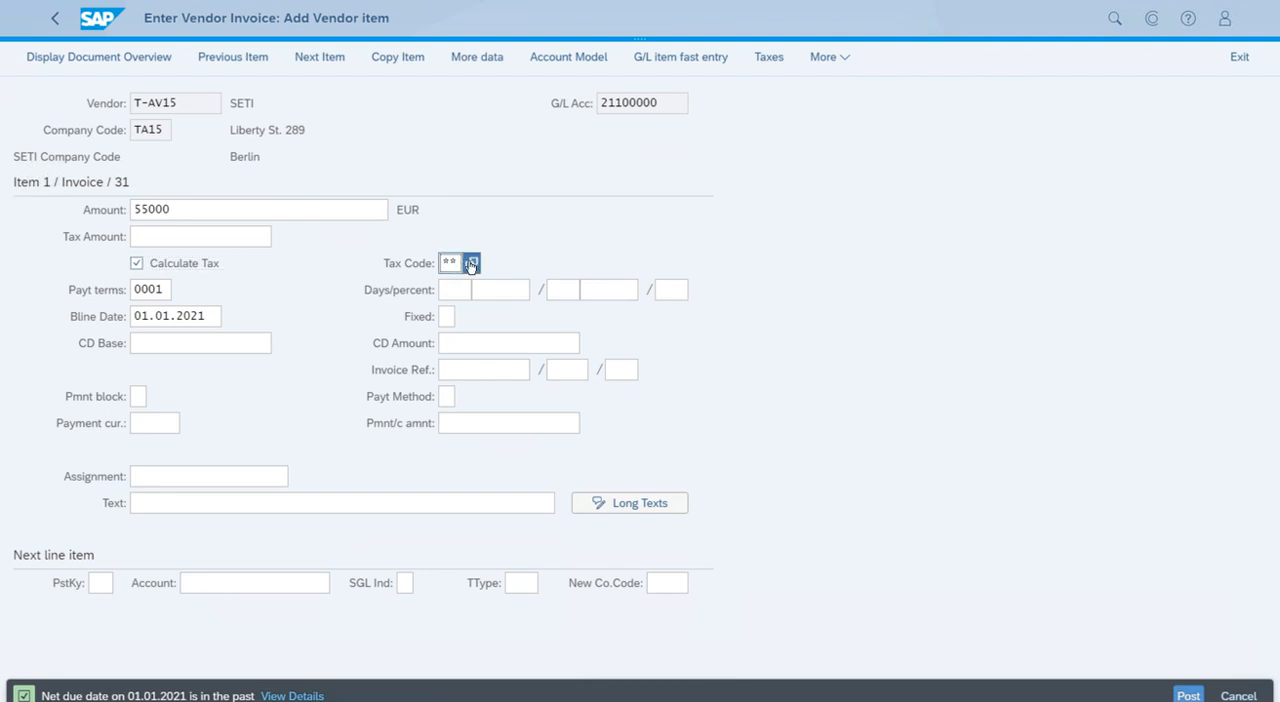
left_click(470, 262)
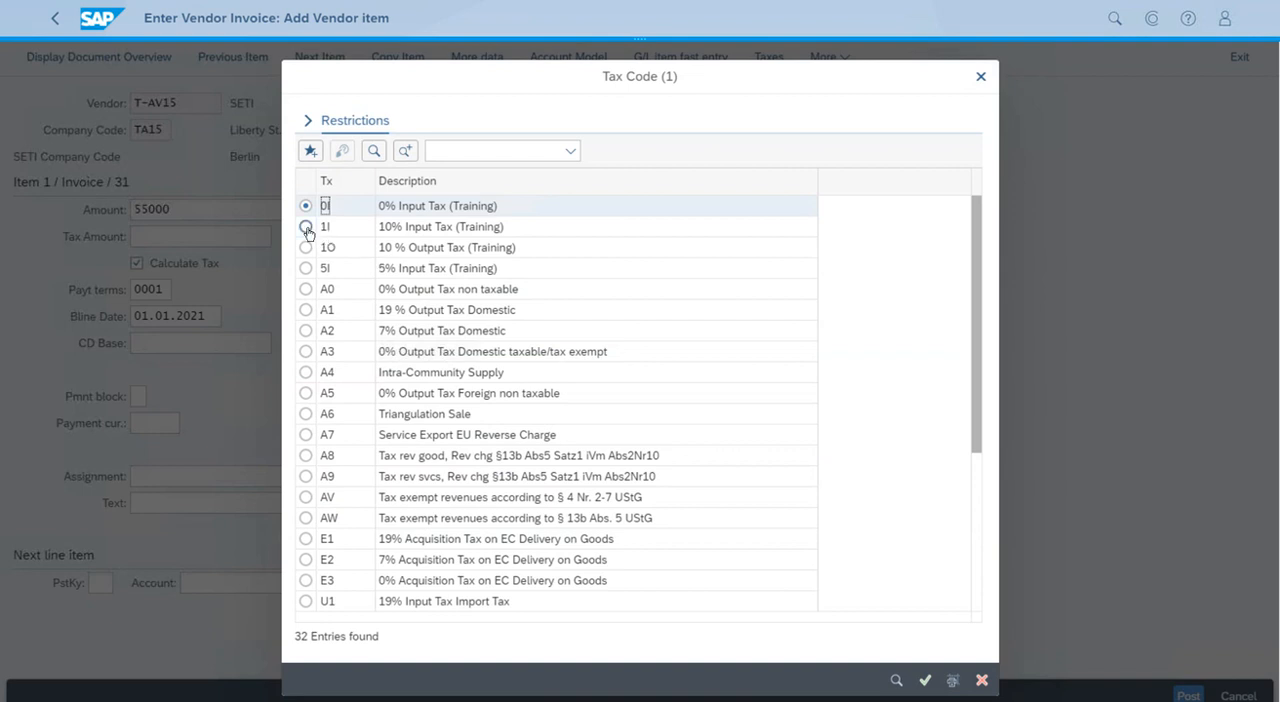
left_click(306, 226)
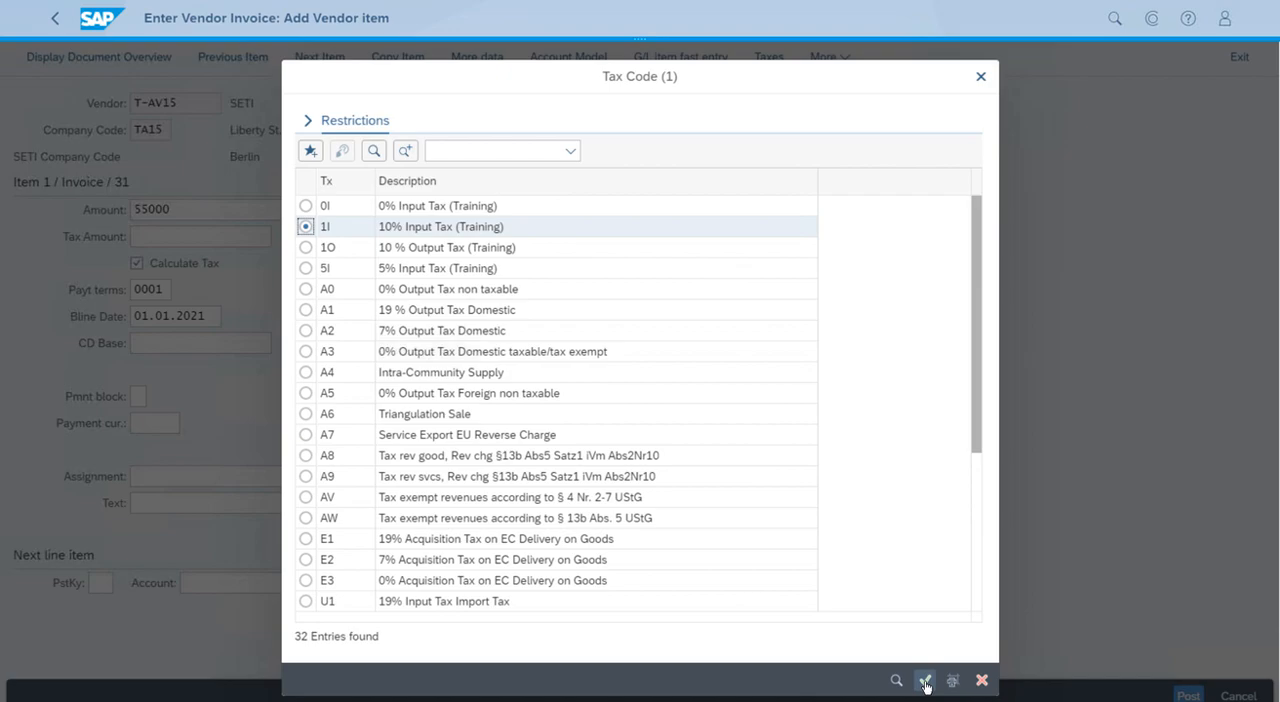
left_click(924, 680)
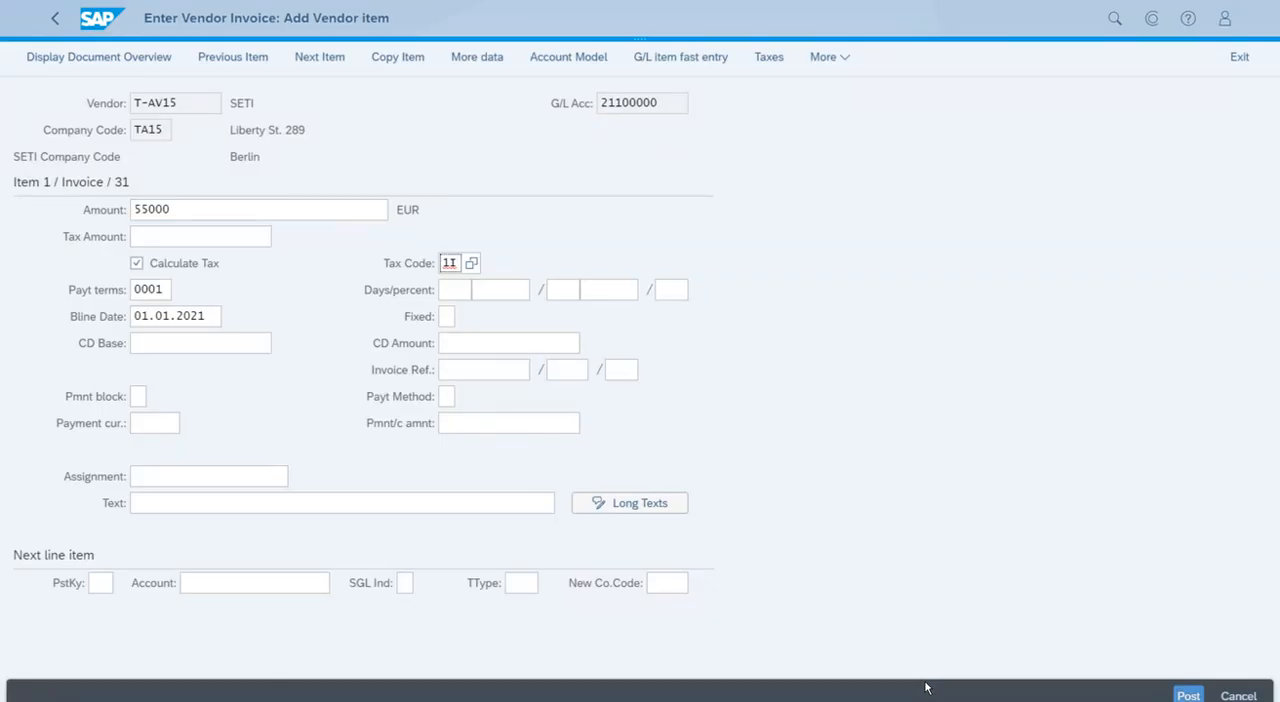
mouse_move(492, 540)
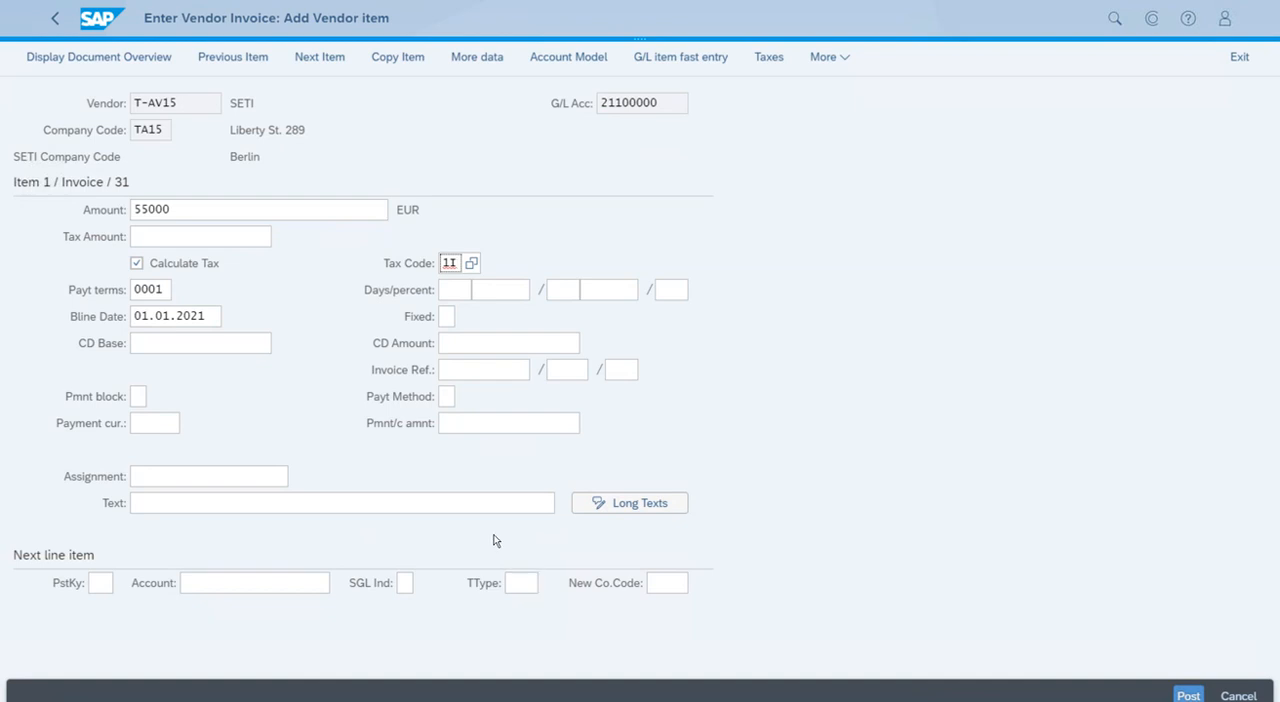
Step: Prepare the next line with posting key 70, asset 500000 and transaction type 100, external asset acquisition
left_click(100, 582)
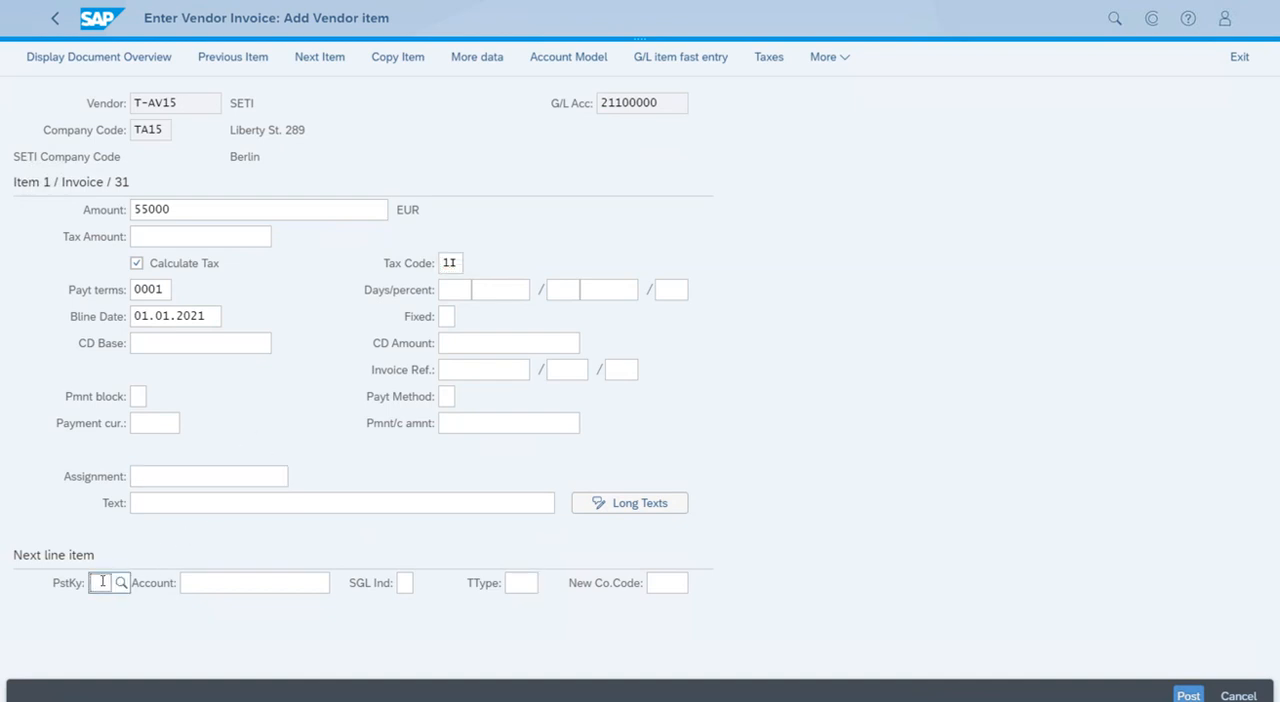
type("70")
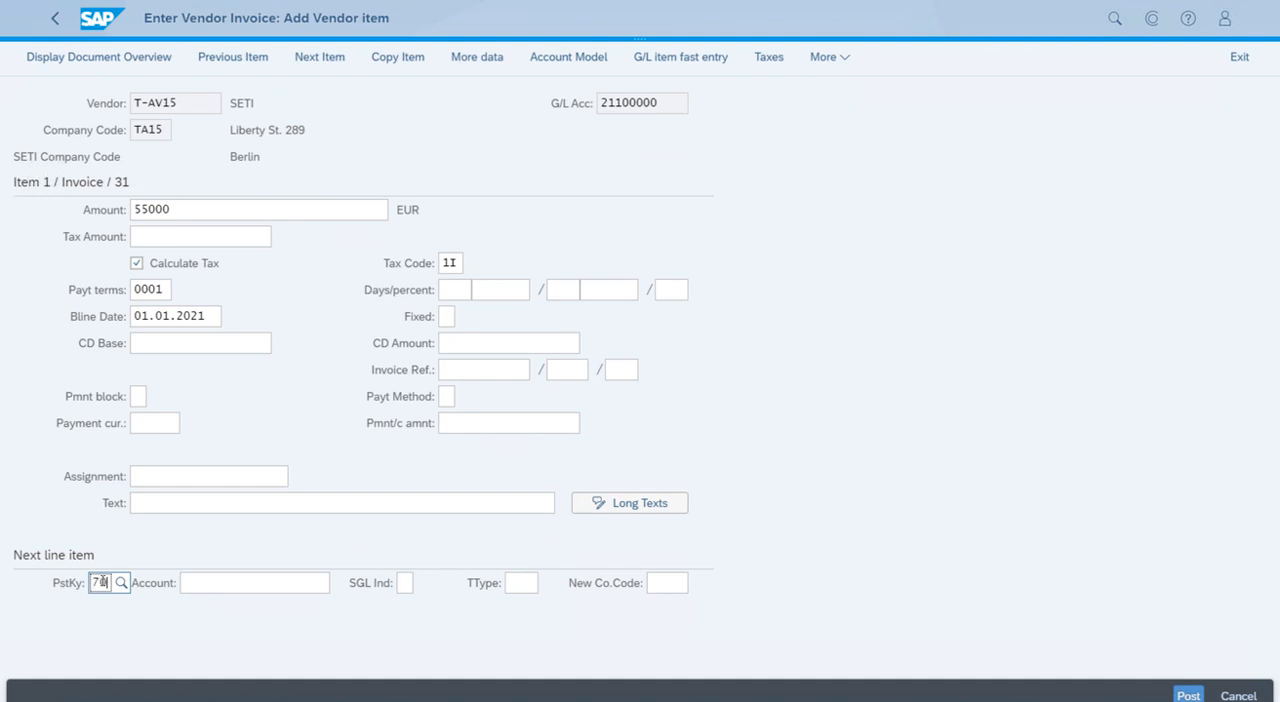
left_click(120, 582)
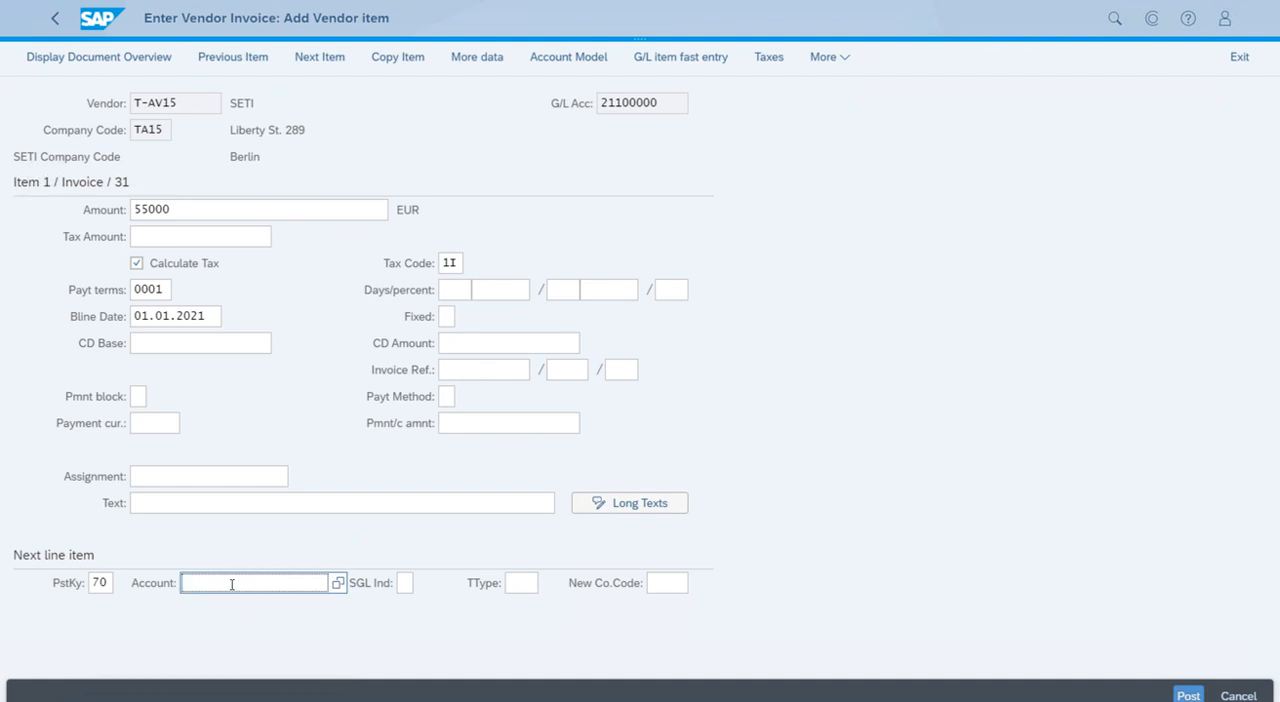
left_click(250, 584)
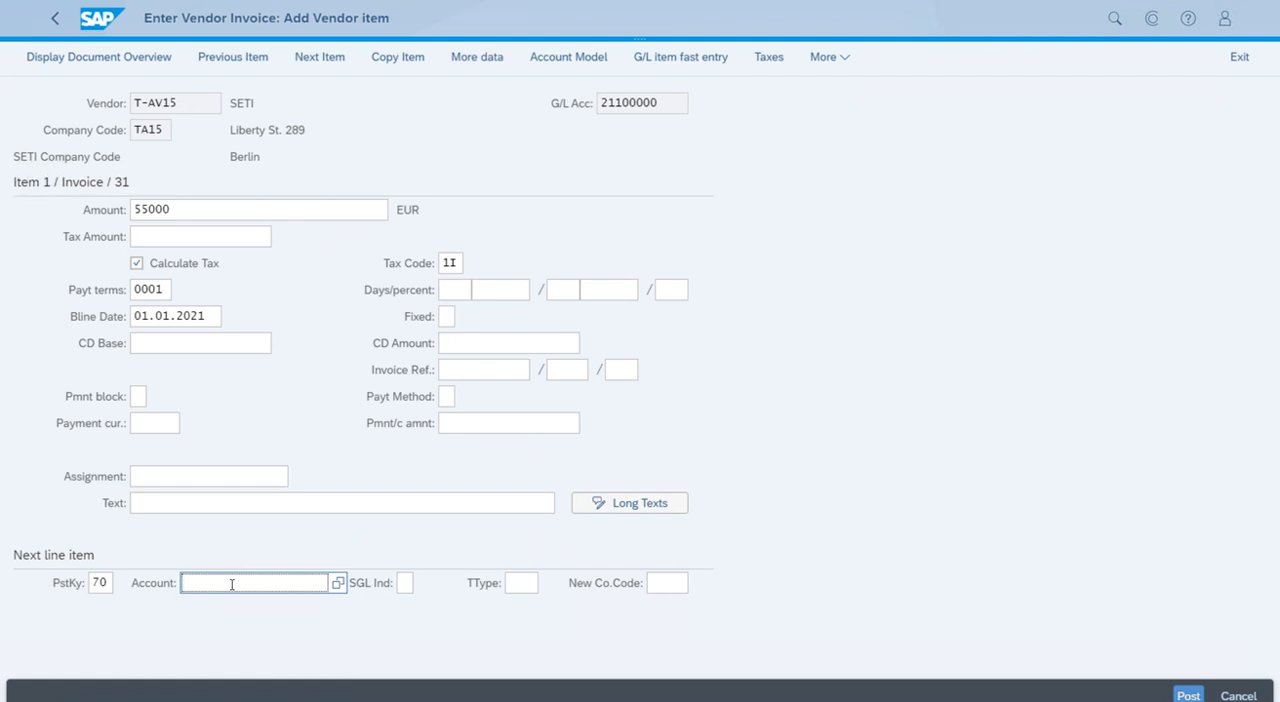
type("50")
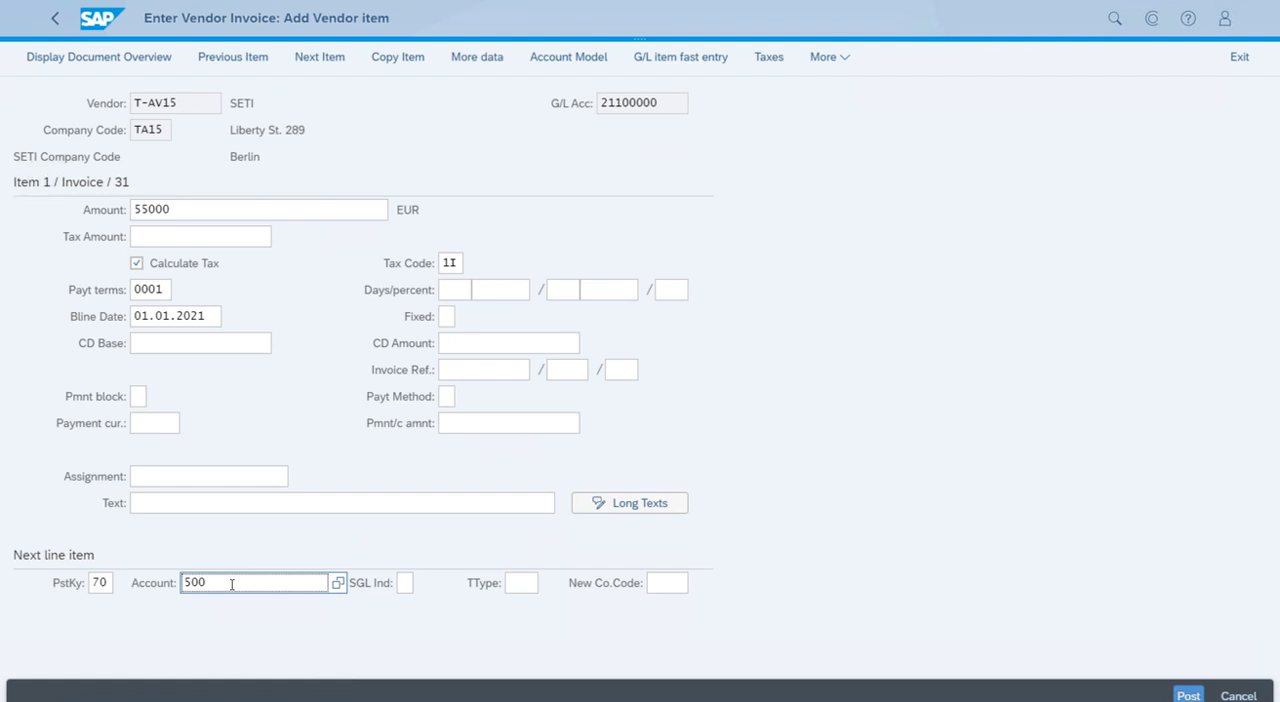
type("000")
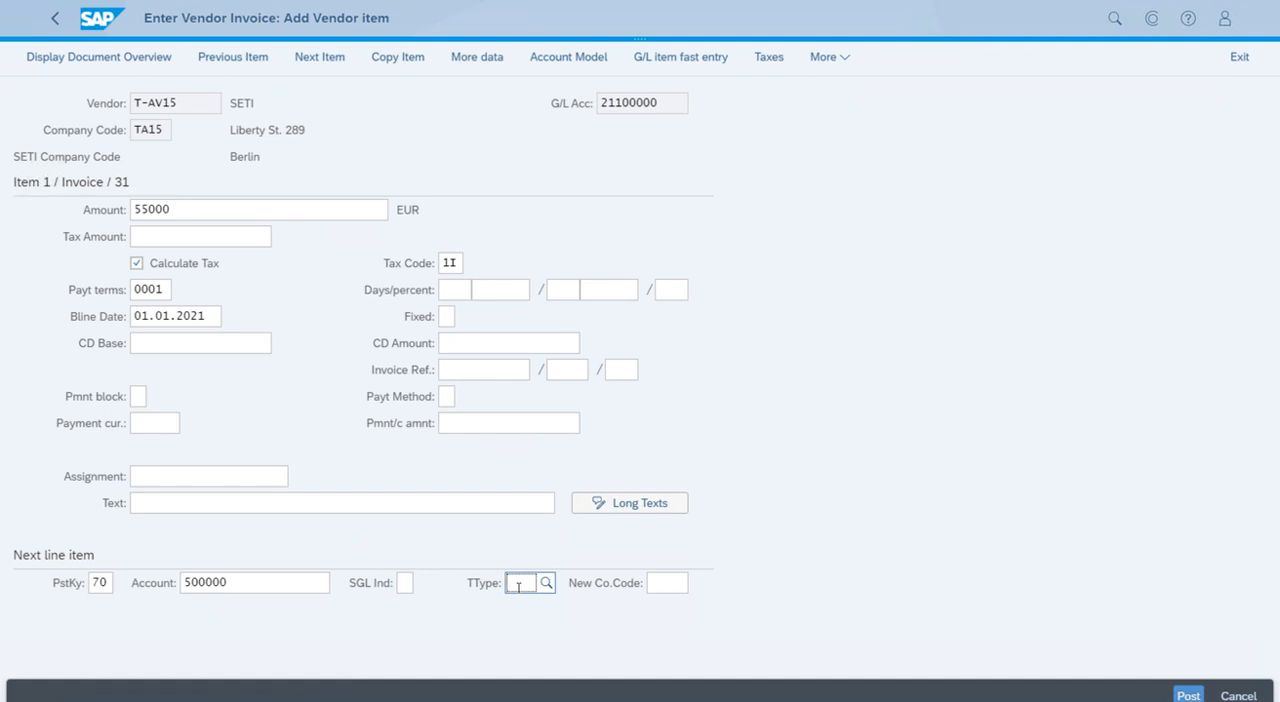
type("100")
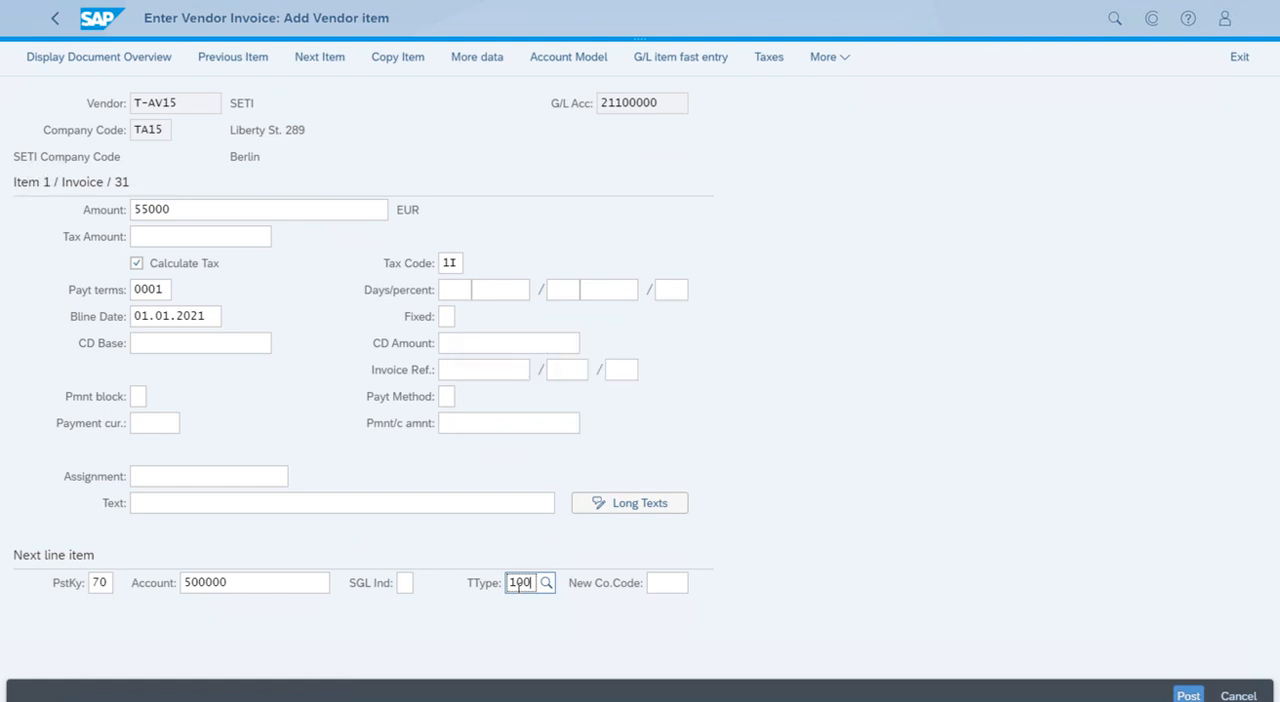
left_click(546, 582)
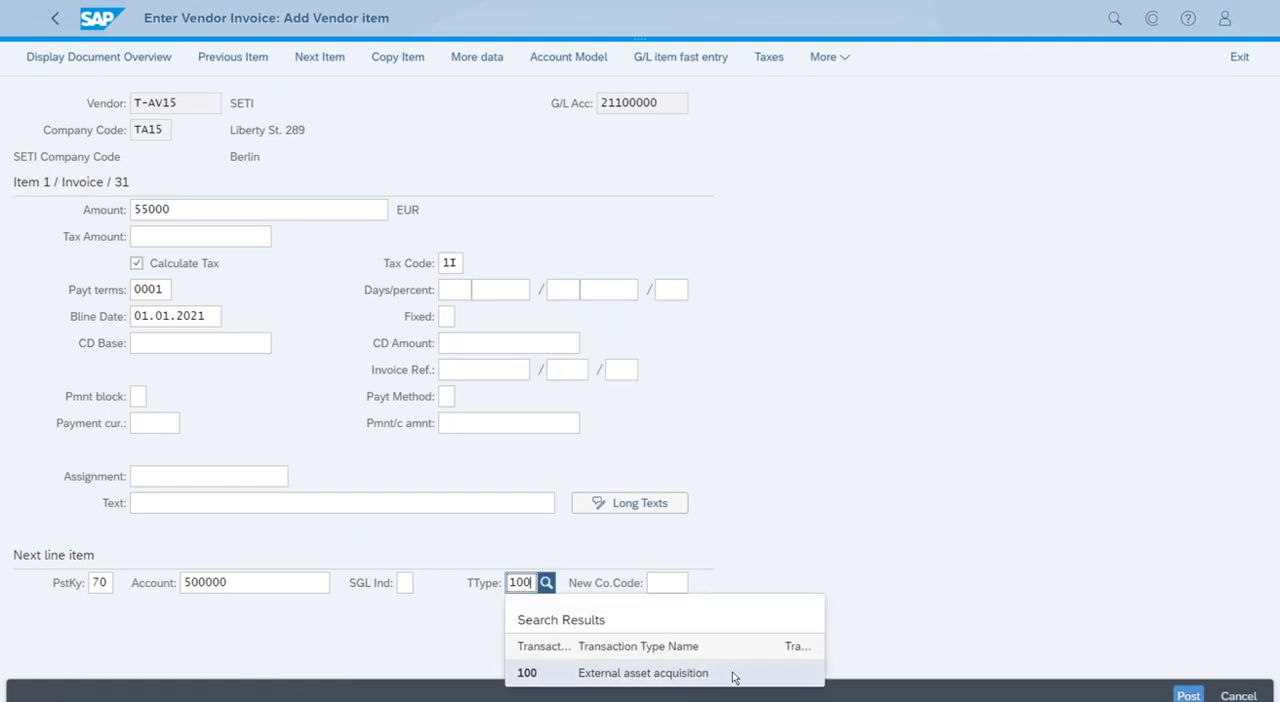
left_click(642, 672)
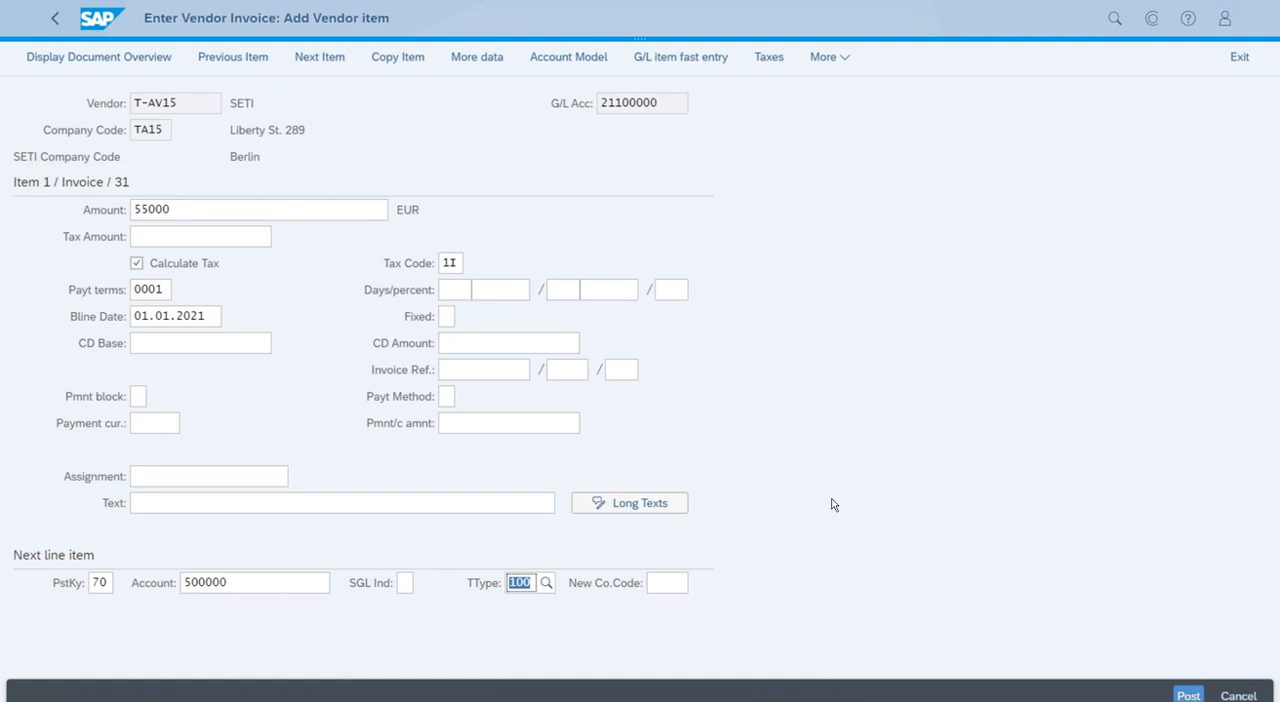
mouse_move(844, 512)
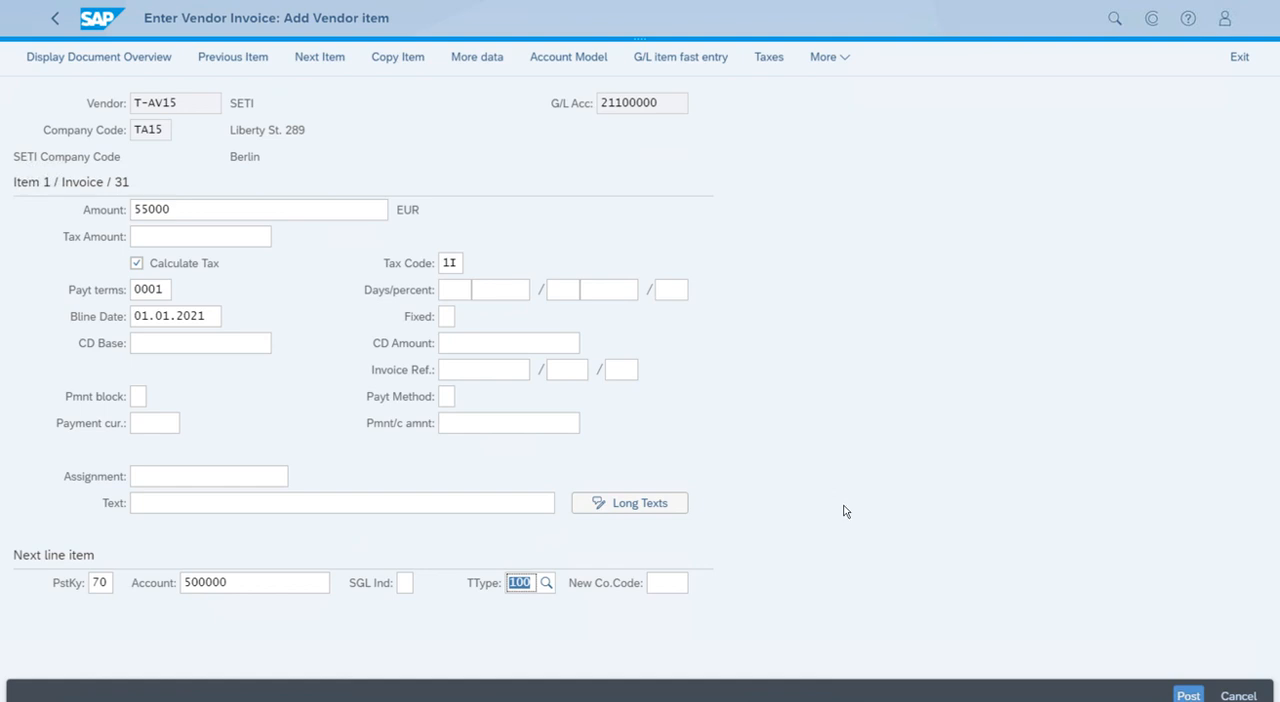
mouse_move(892, 568)
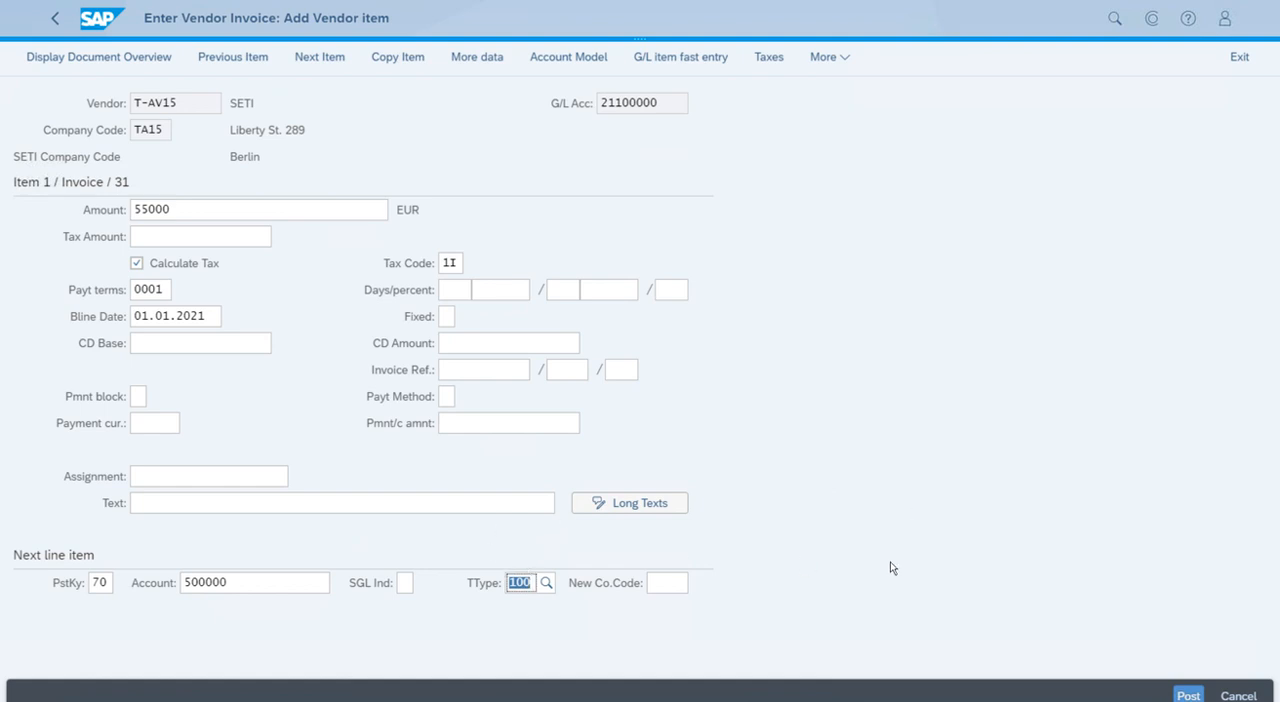
mouse_move(1088, 568)
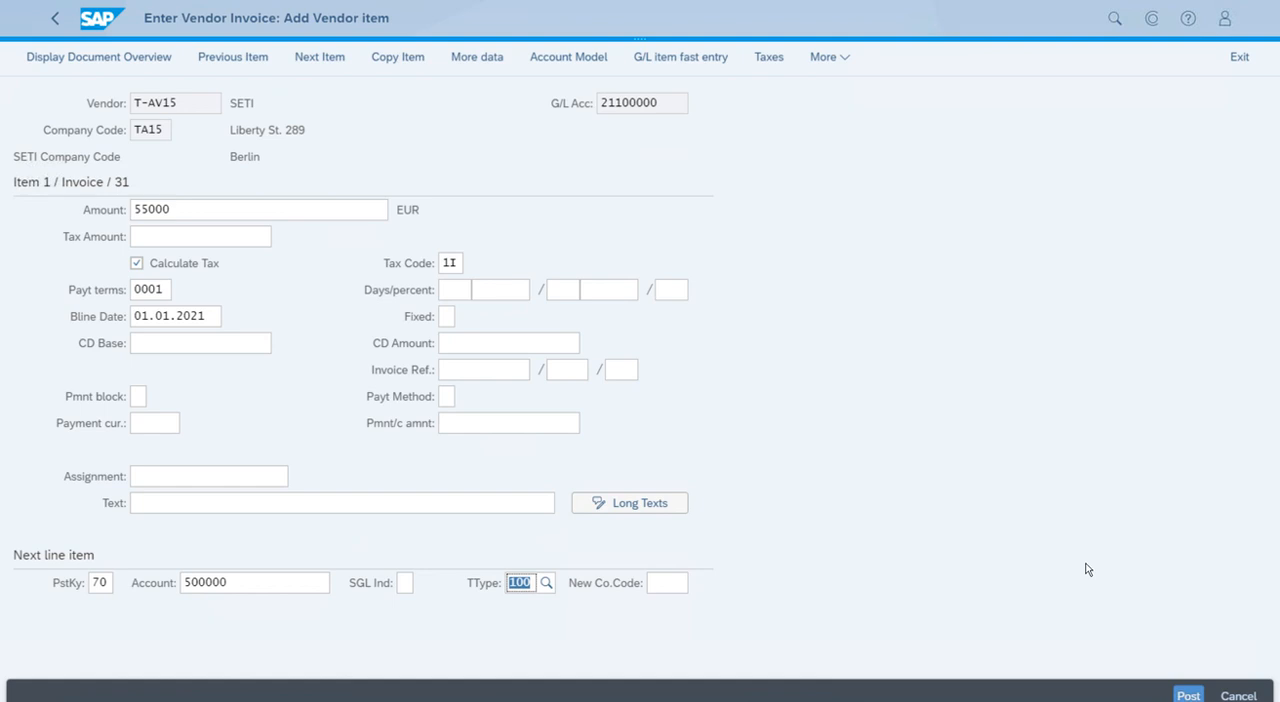
mouse_move(1012, 624)
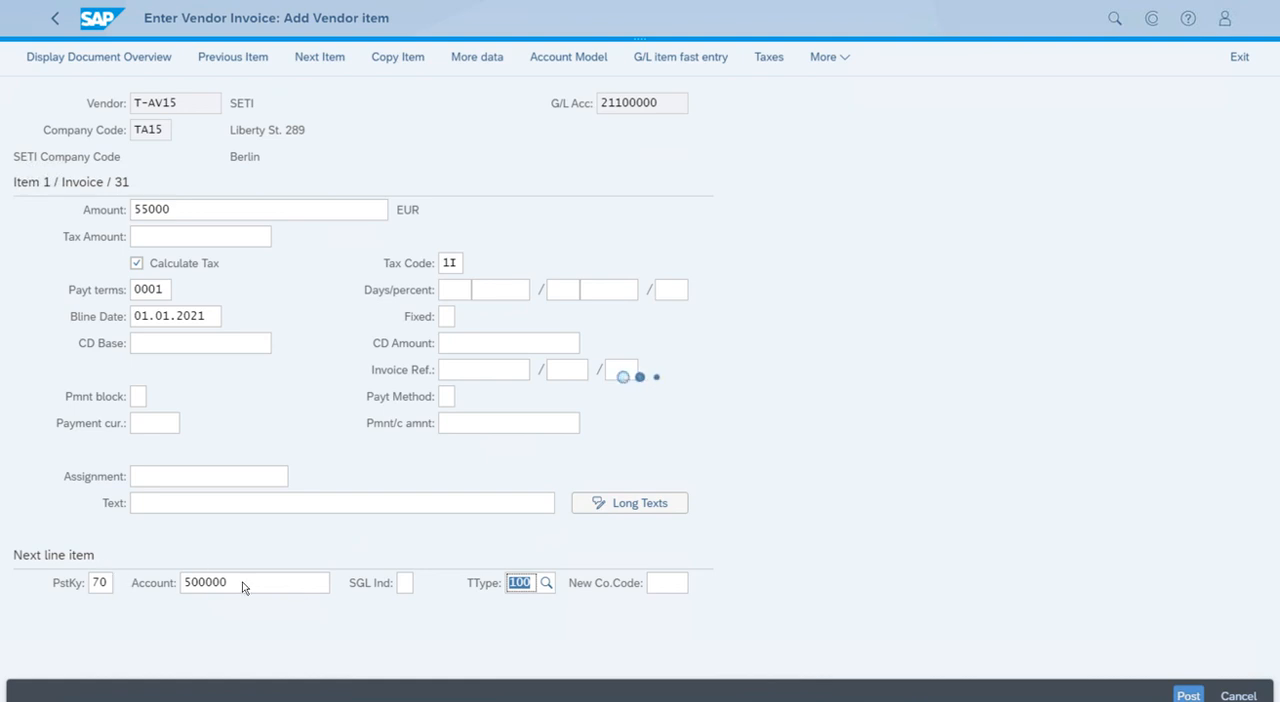
Step: Enter the asset debit item with amount 55000 EUR and tax code 1I
key("Enter")
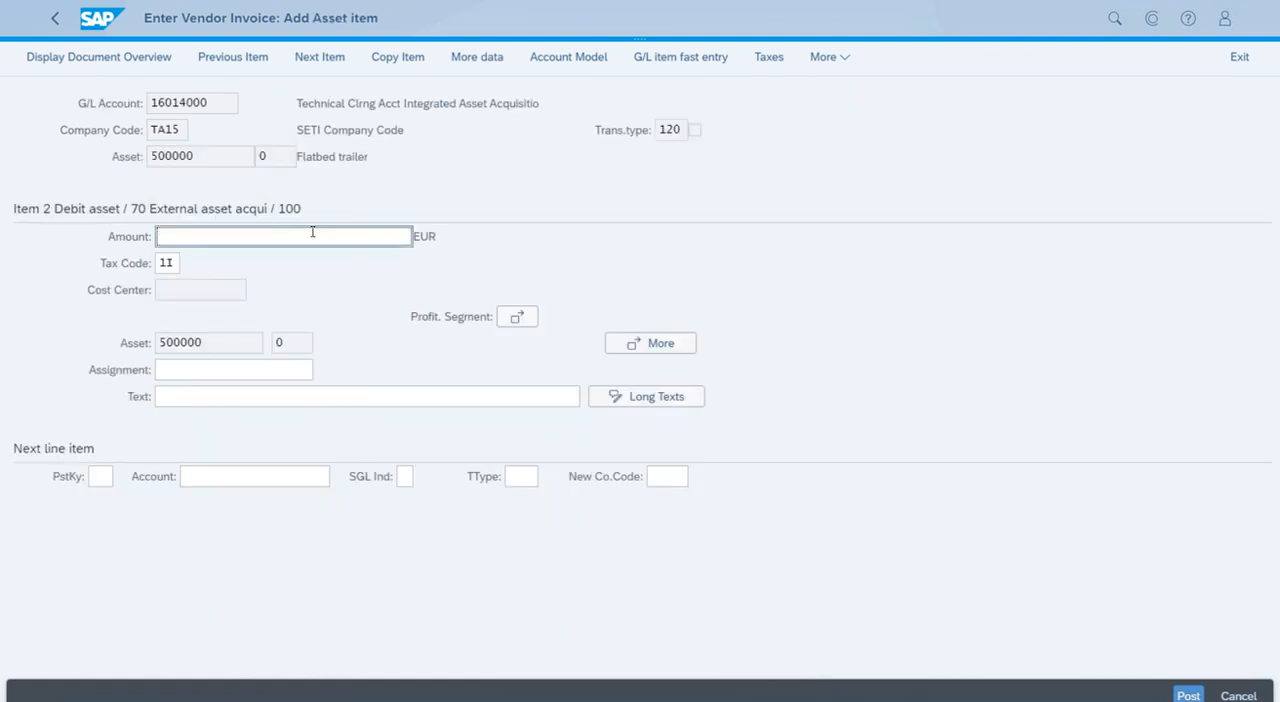
type("55000")
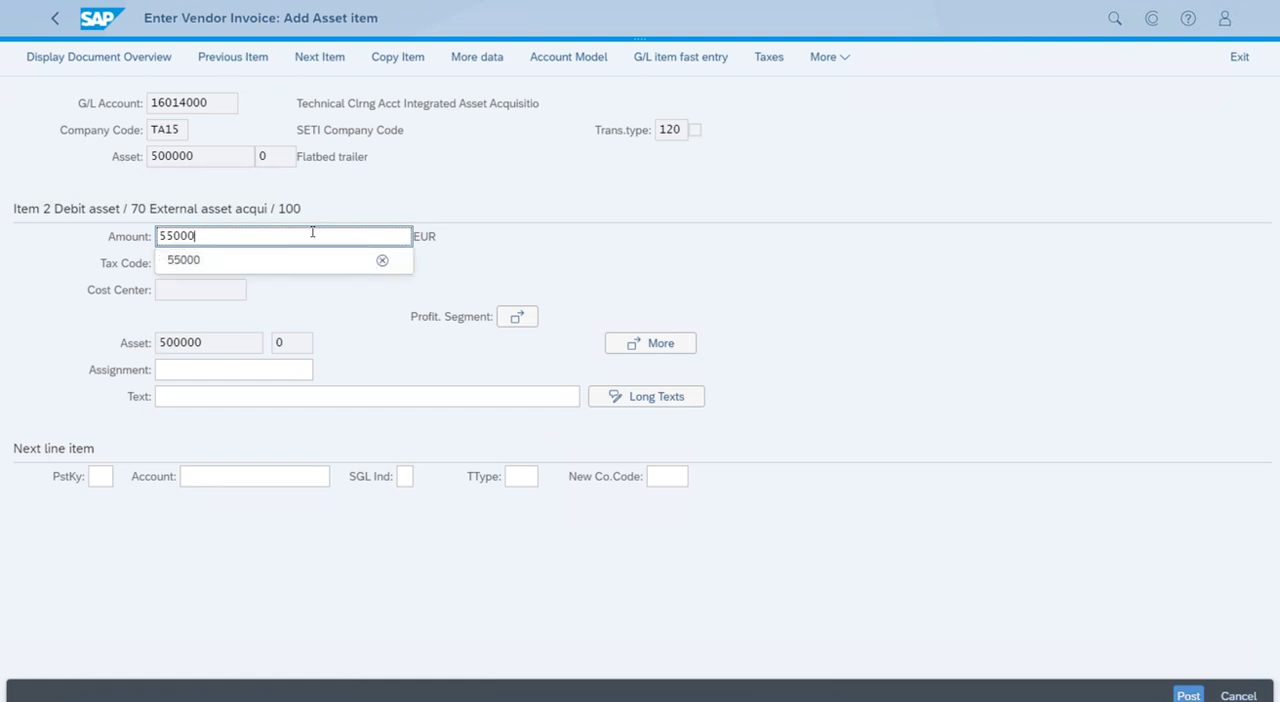
mouse_move(916, 508)
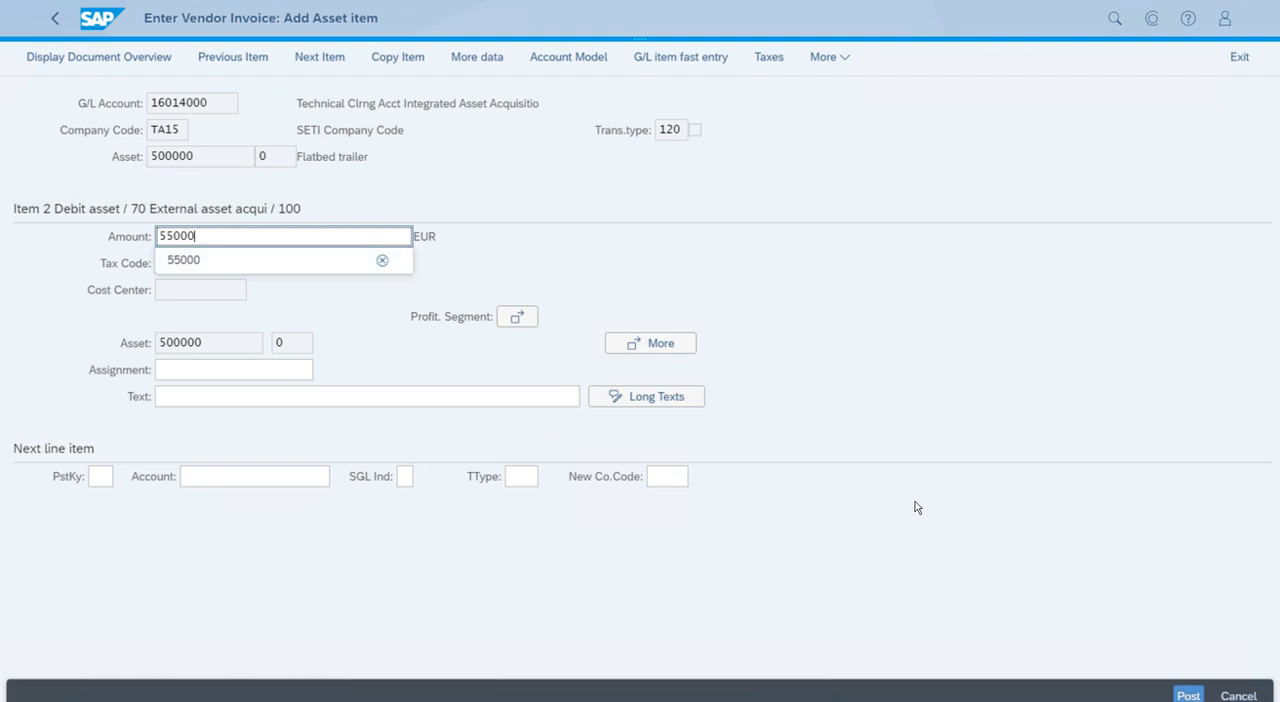
type("1I")
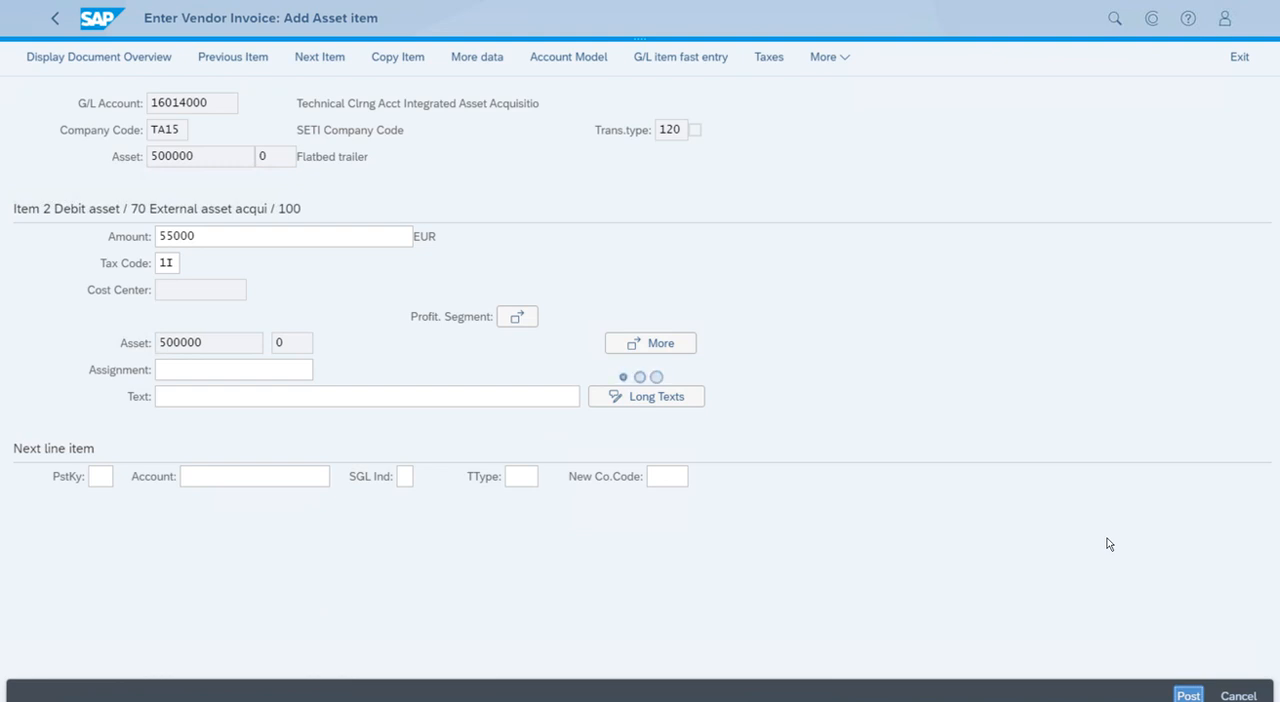
Step: Post the vendor invoice so the new document number is confirmed for company code TA15
left_click(1188, 696)
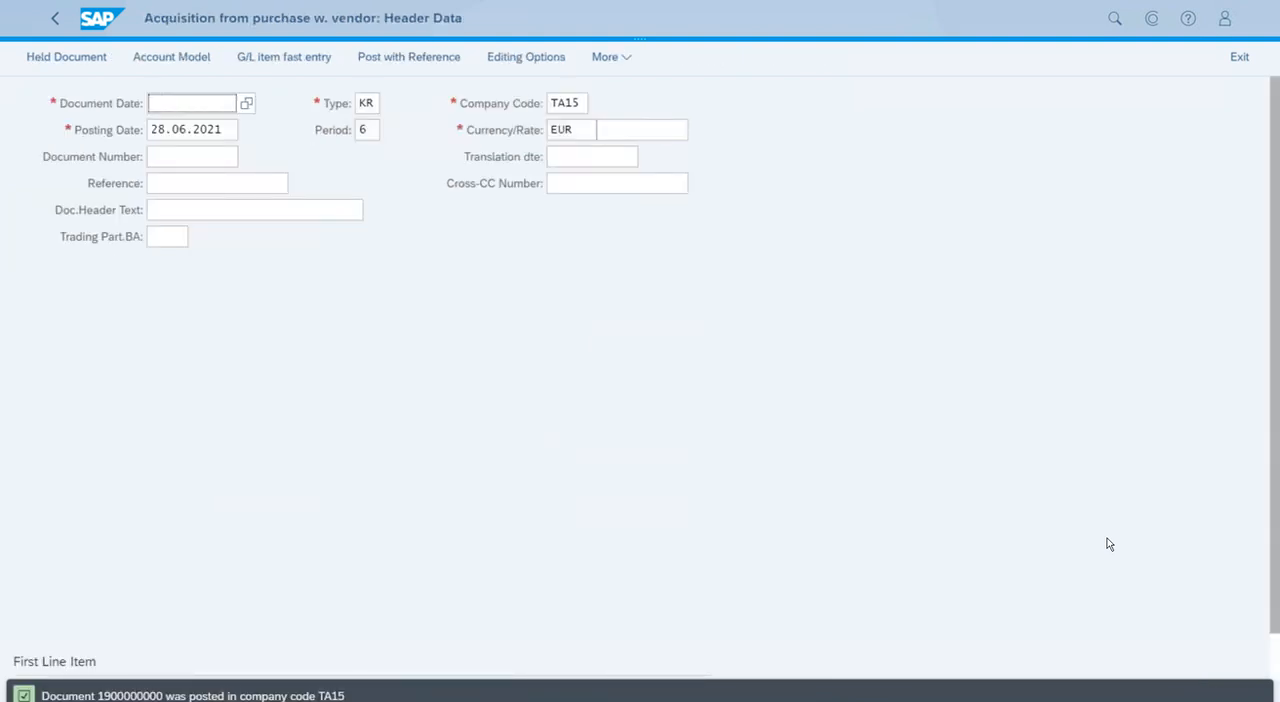
mouse_move(340, 664)
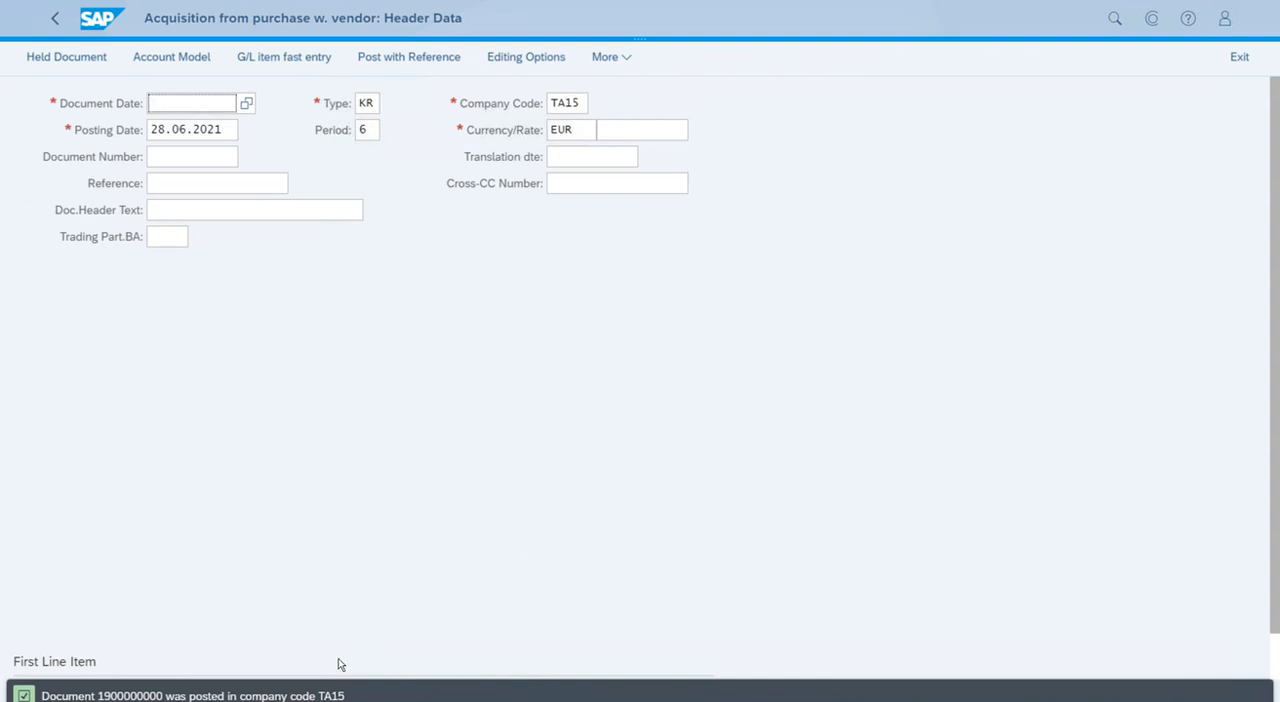
mouse_move(128, 616)
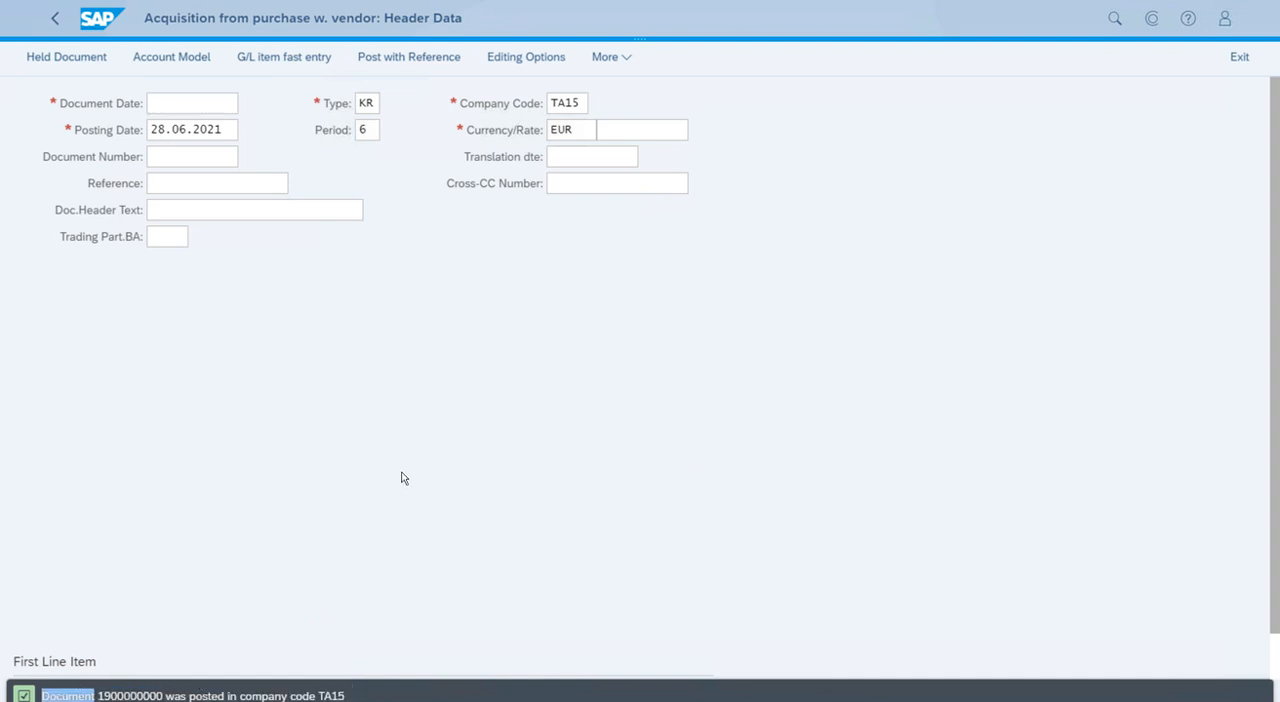
mouse_move(296, 490)
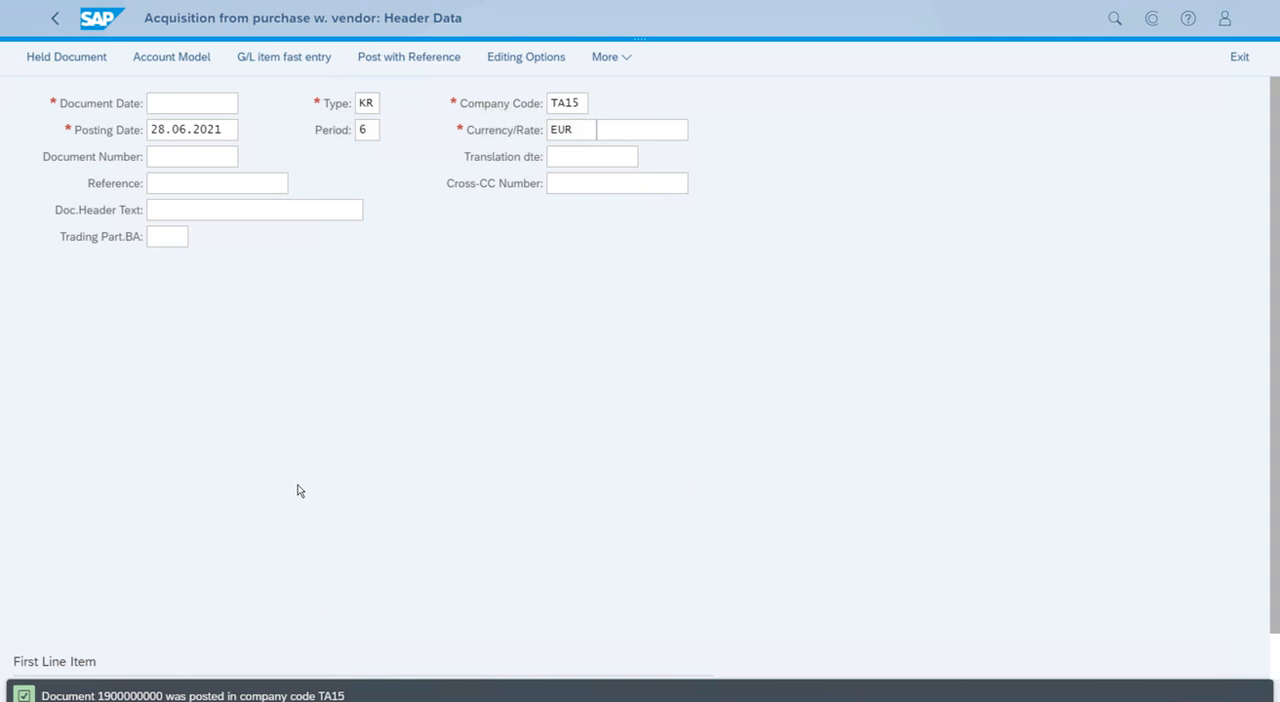
mouse_move(254, 512)
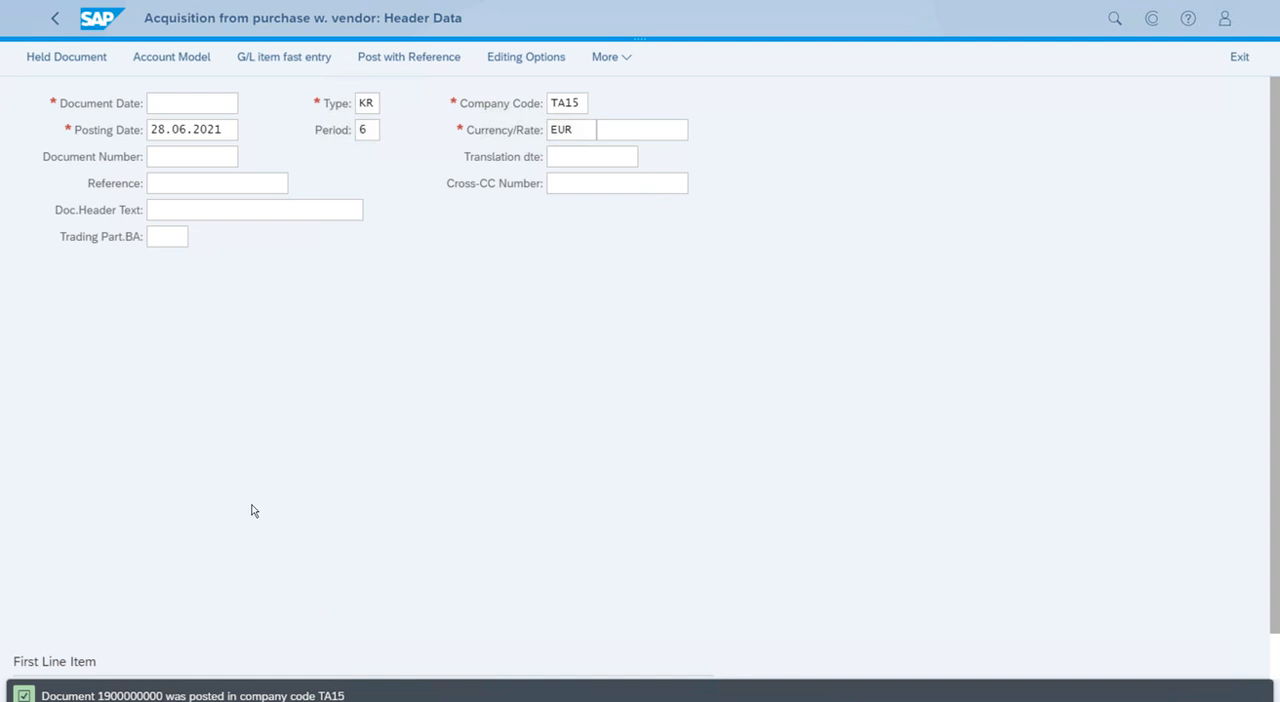
mouse_move(438, 460)
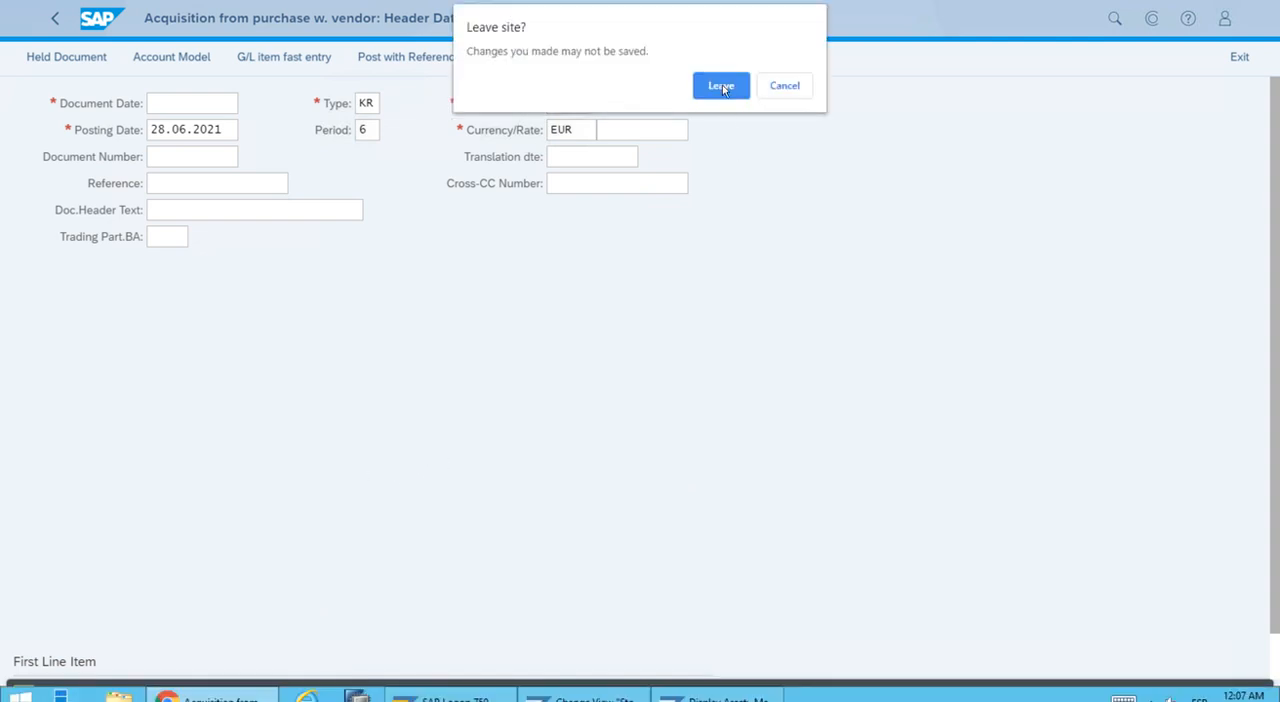
Step: Confirm leaving the posting page and show the Master Data group of asset apps
left_click(720, 84)
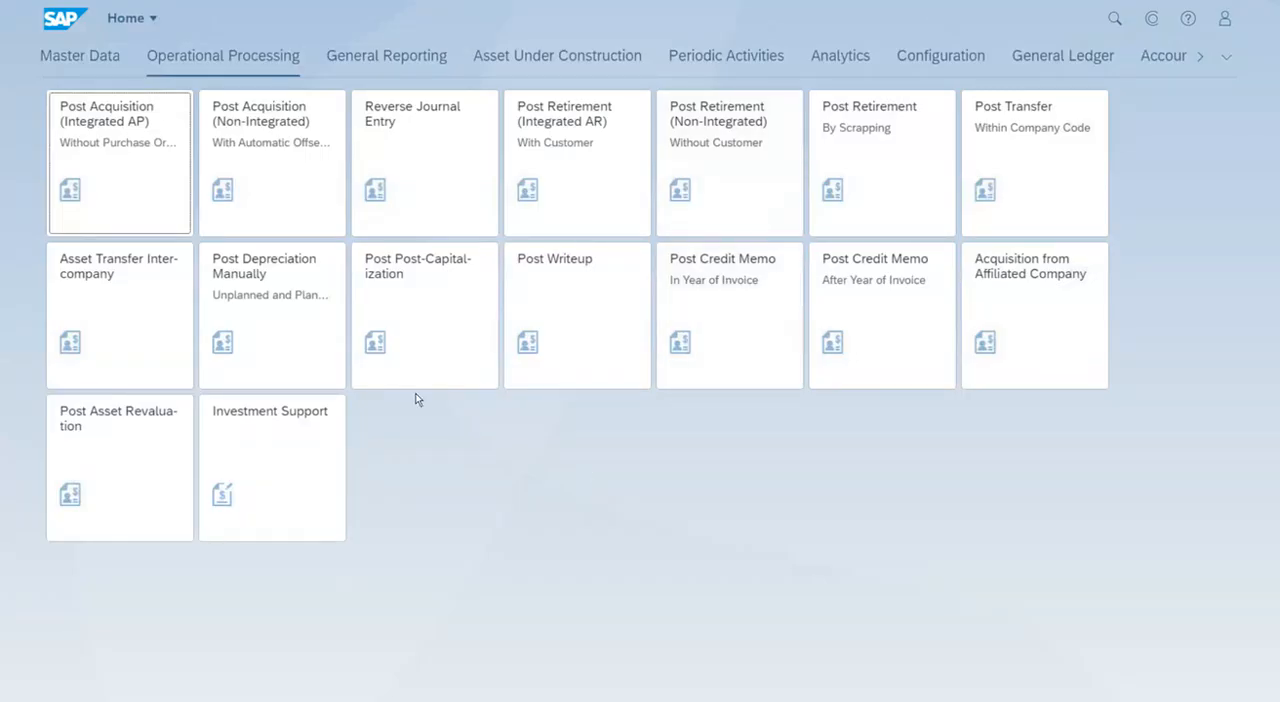
left_click(80, 54)
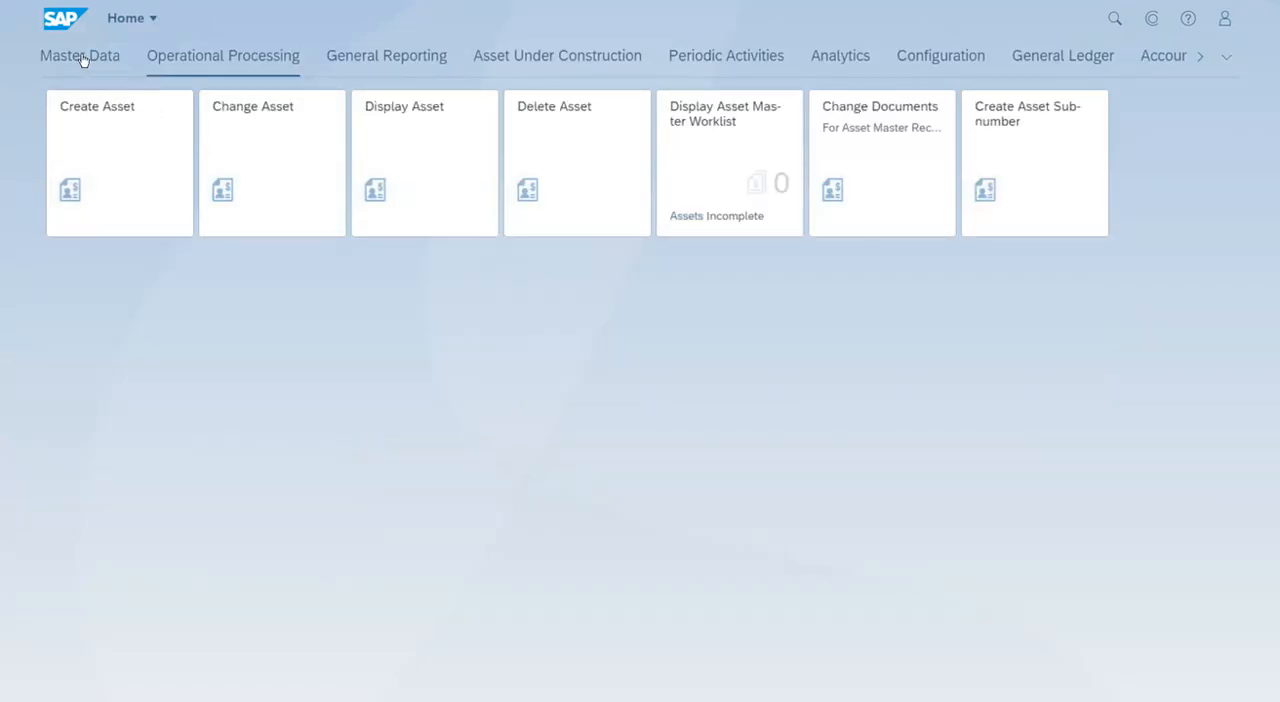
left_click(80, 54)
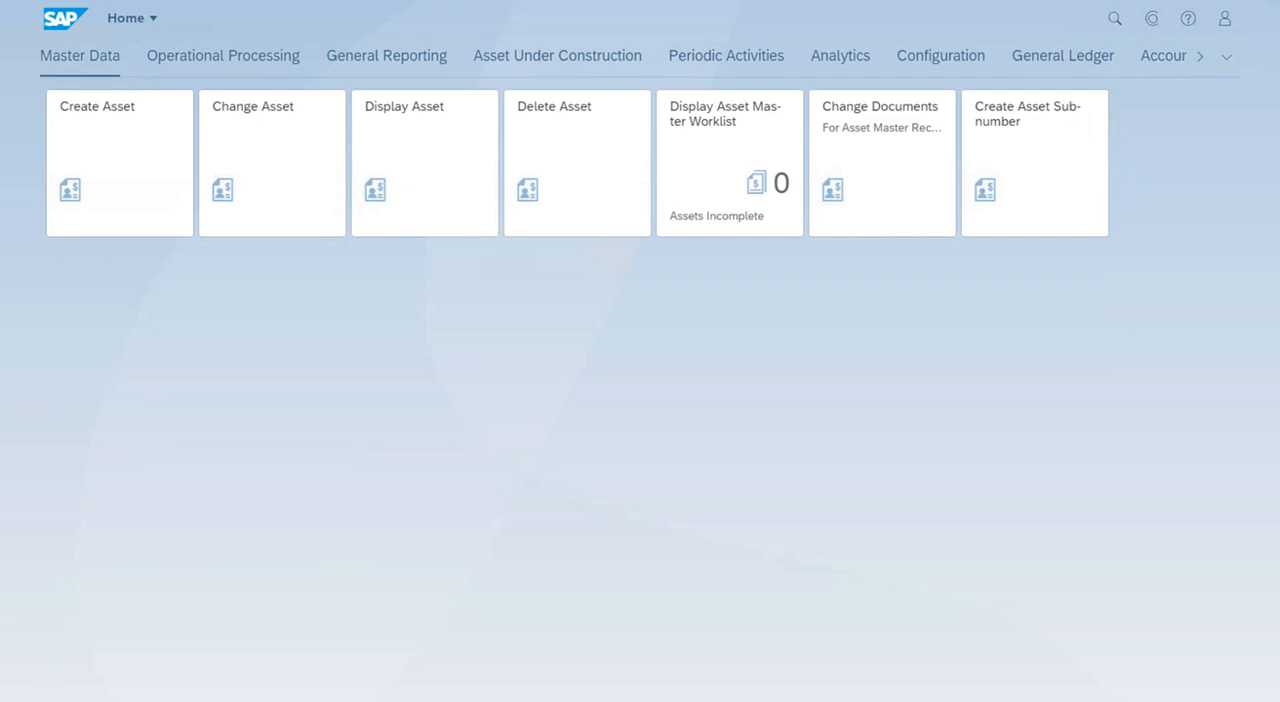